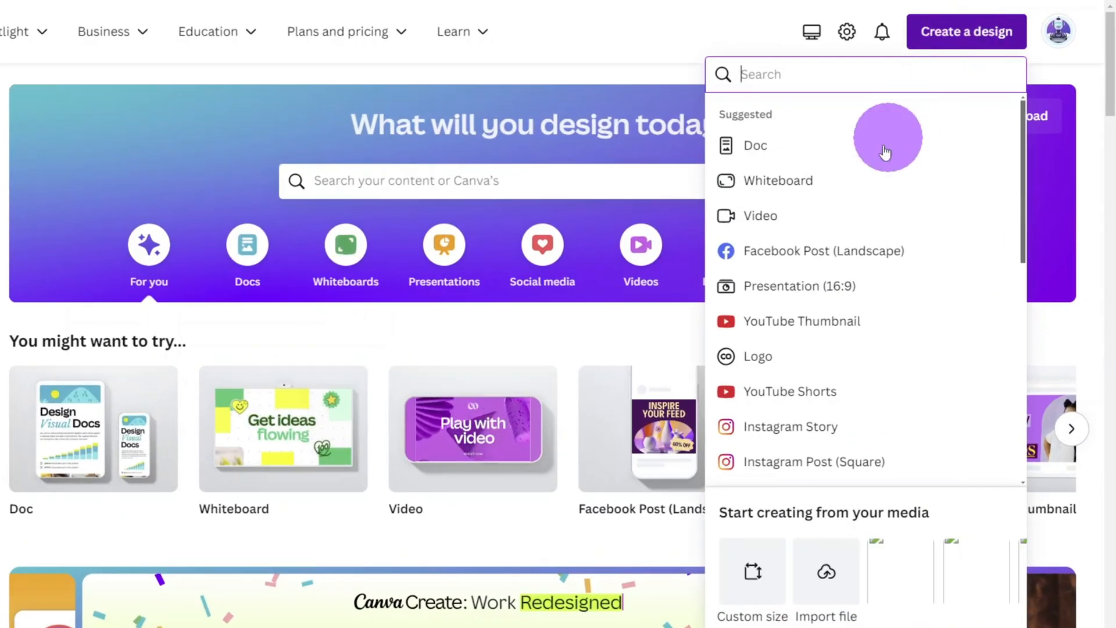
- Choose Video from Create a design to begin a new blank video
left_click(761, 217)
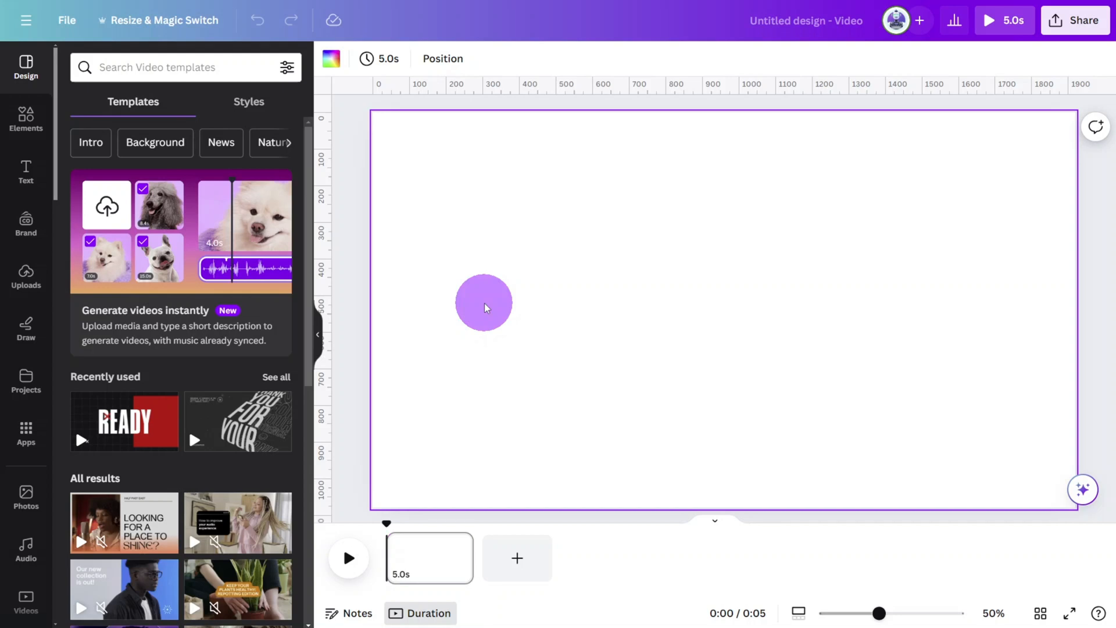
- Apply the black-to-grey background gradient and switch it to the radial style
left_click(334, 58)
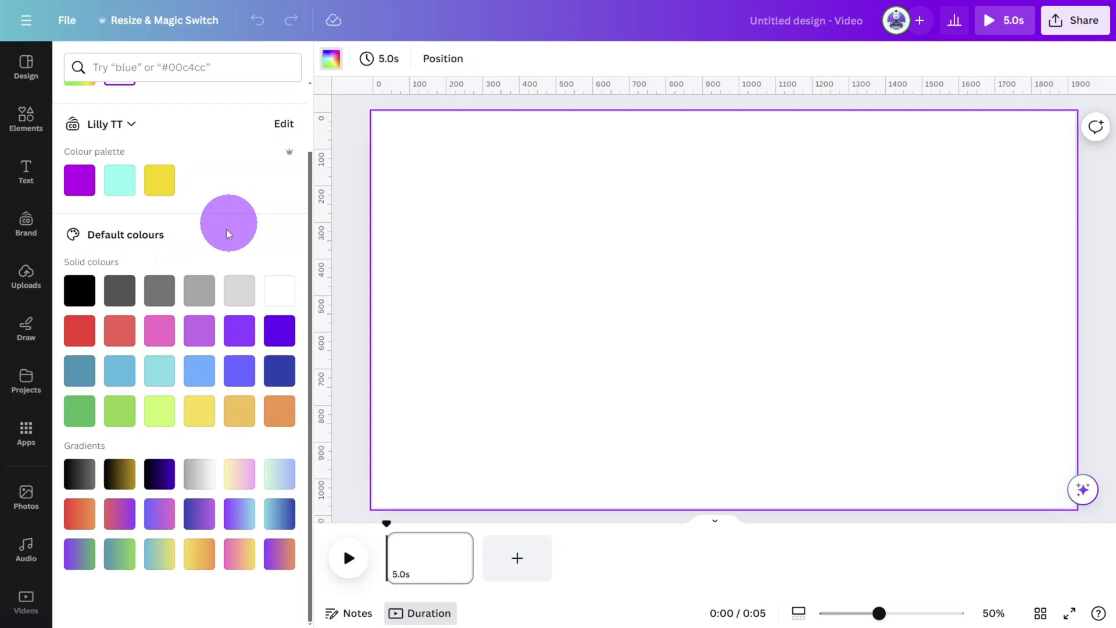
left_click(79, 473)
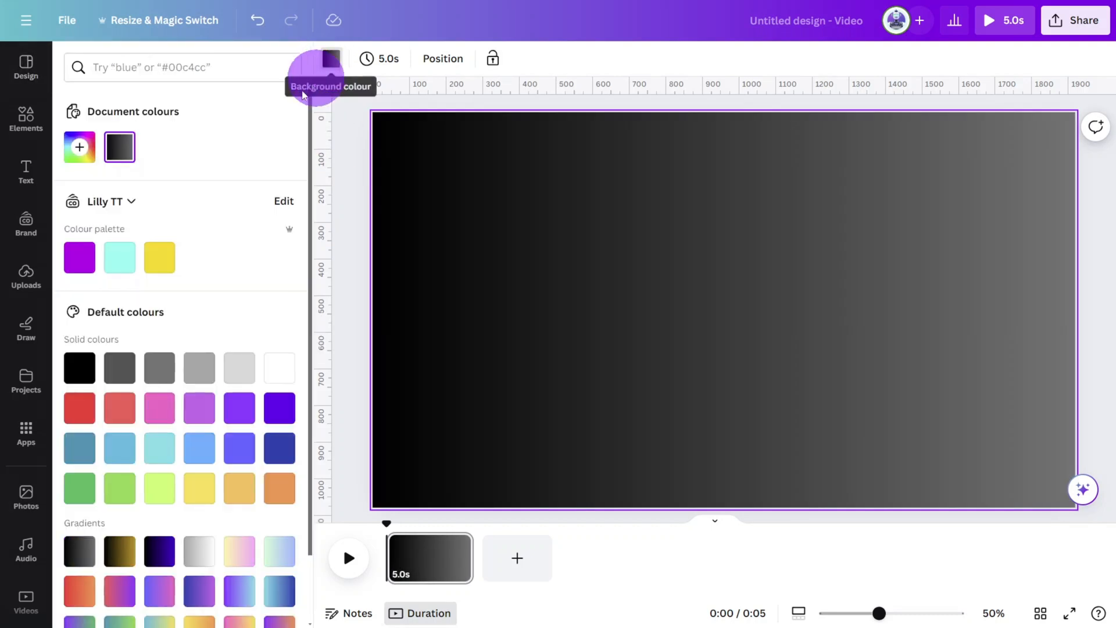
left_click(118, 148)
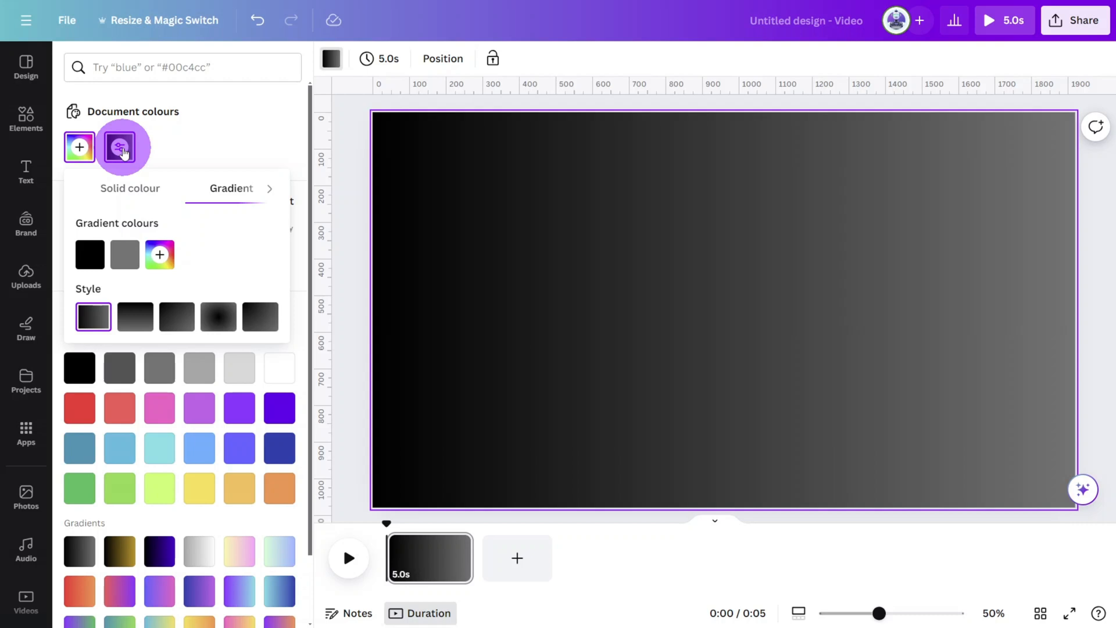
left_click(125, 253)
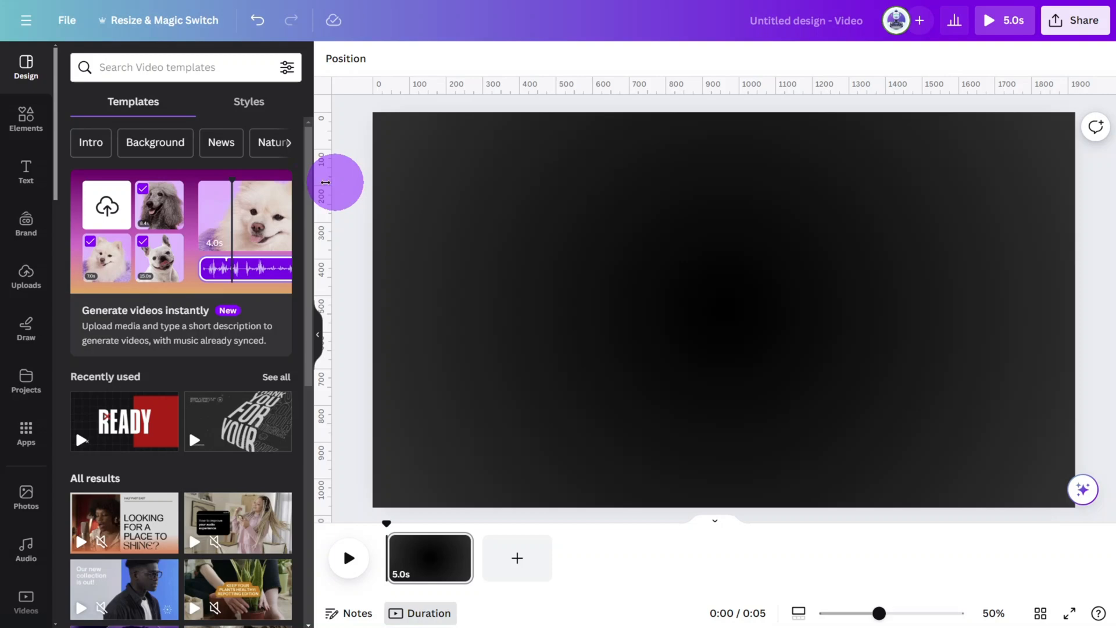
- Place a hexagon from Shapes, thicken its yellow border and set its fill to No colour
left_click(25, 119)
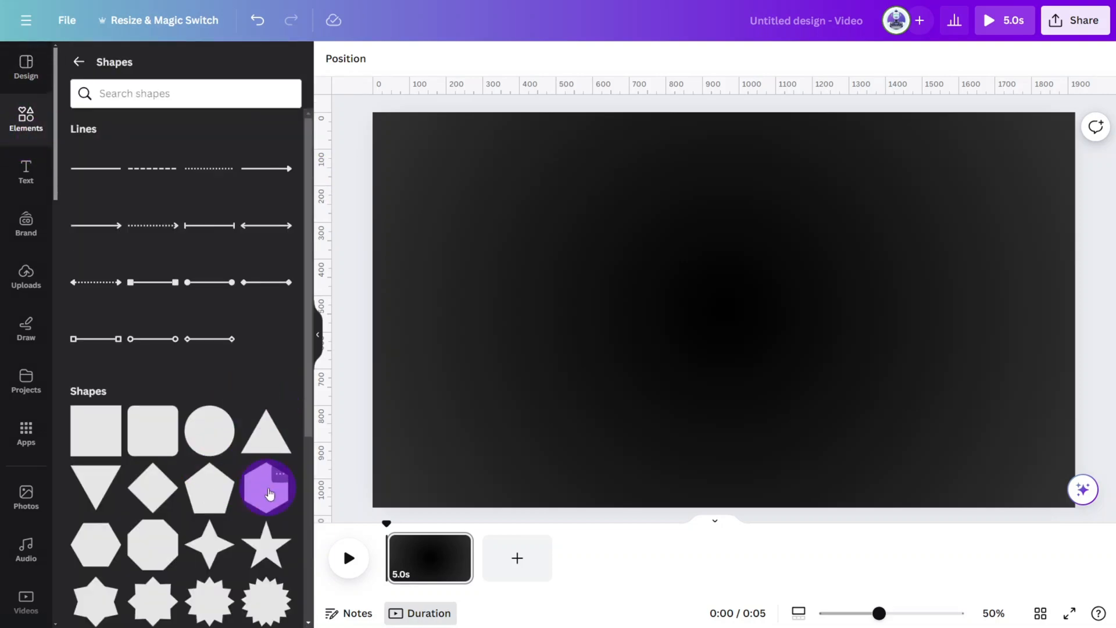
left_click(267, 490)
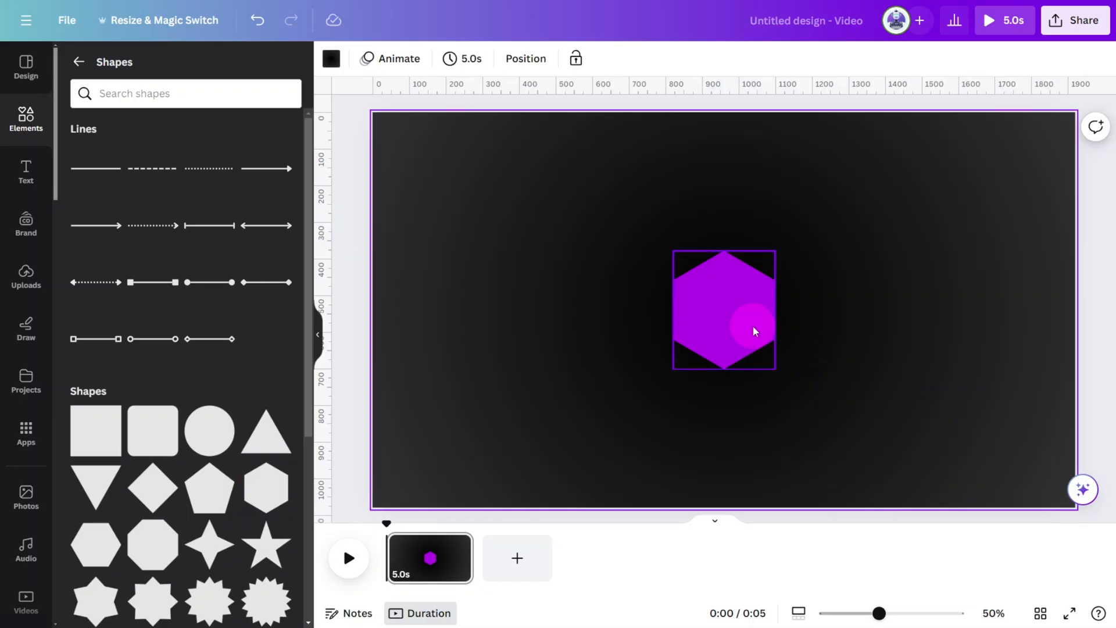
left_click(426, 58)
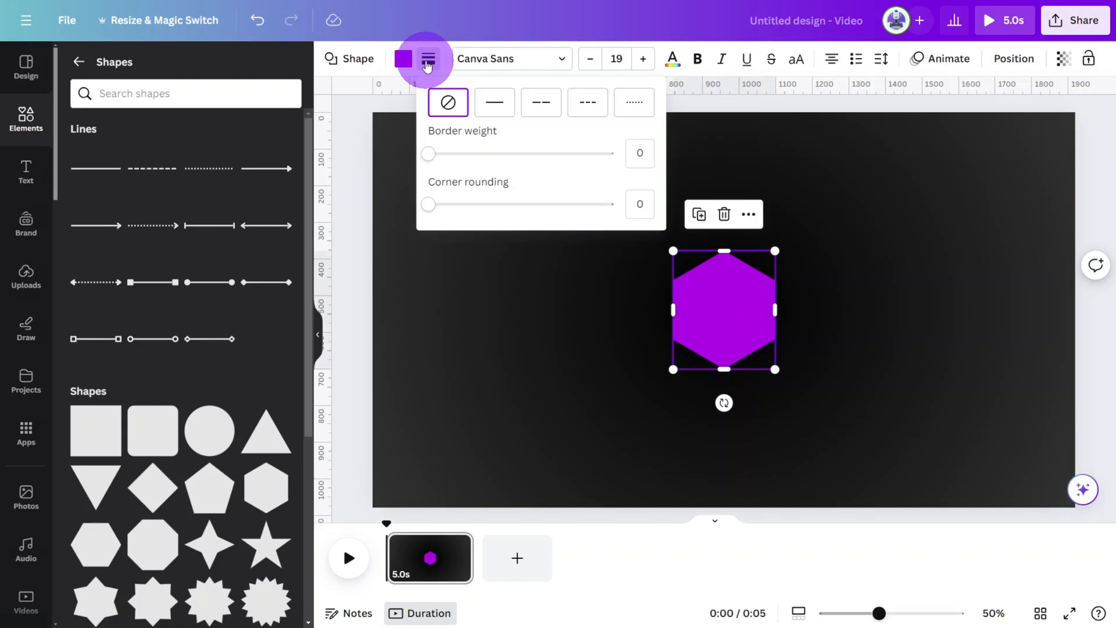
left_click_drag(429, 153, 617, 154)
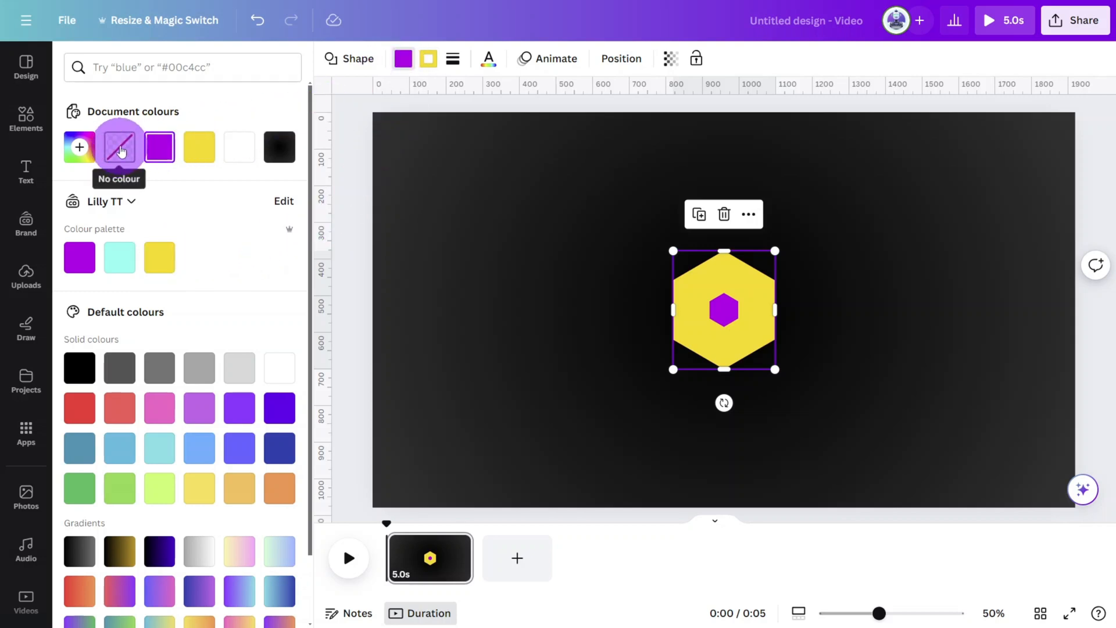
left_click(118, 148)
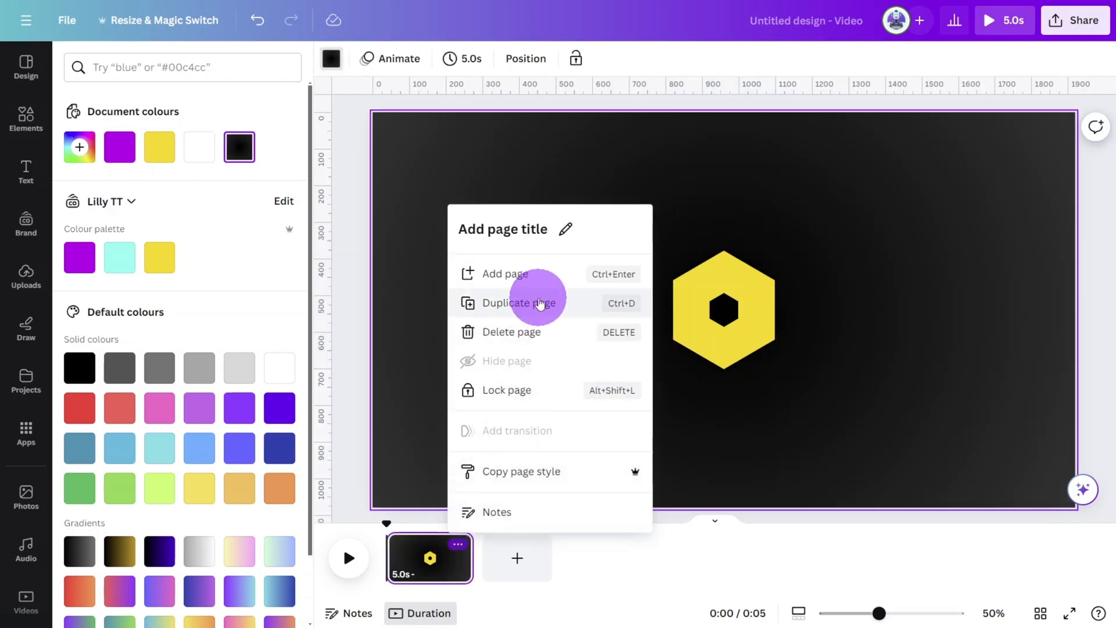
- Duplicate the page, remove the copied hexagon's border and fill it solid yellow
left_click(520, 302)
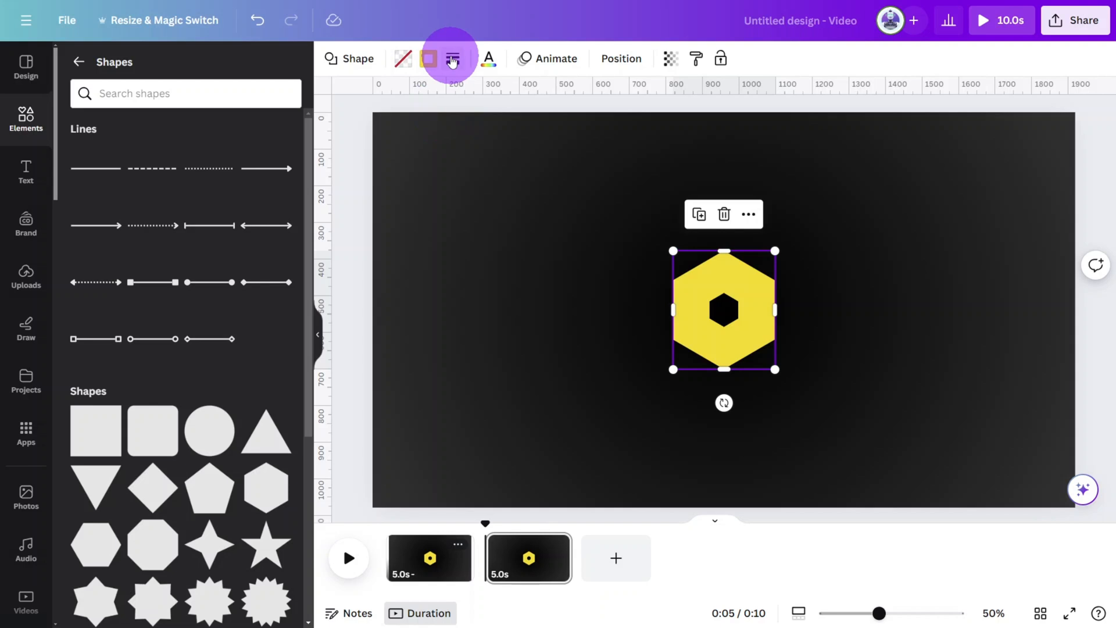
left_click(453, 58)
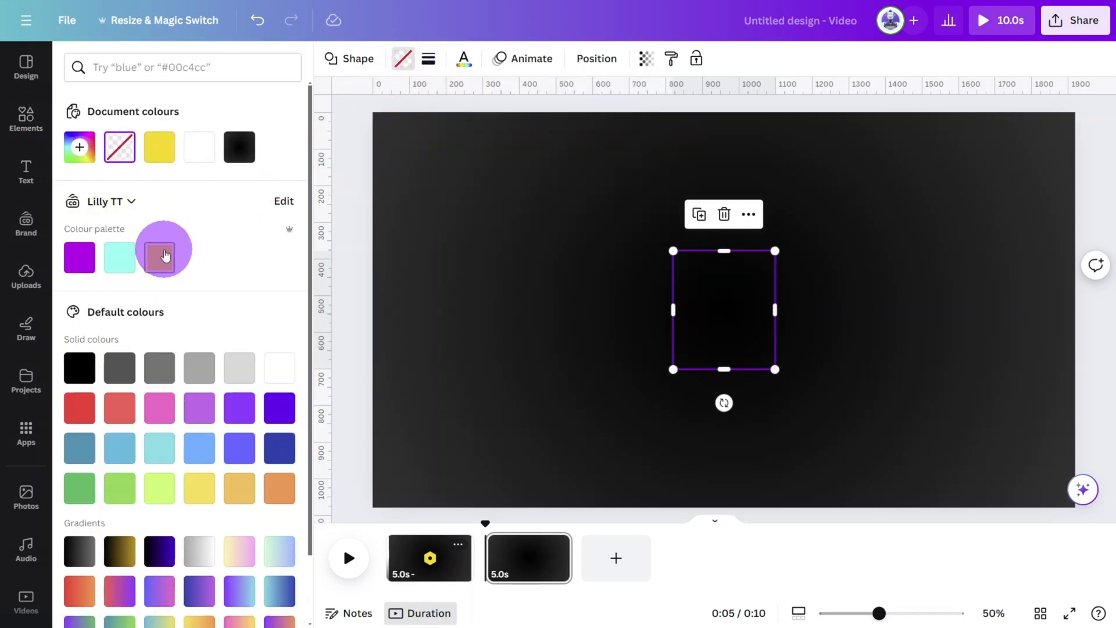
left_click(160, 257)
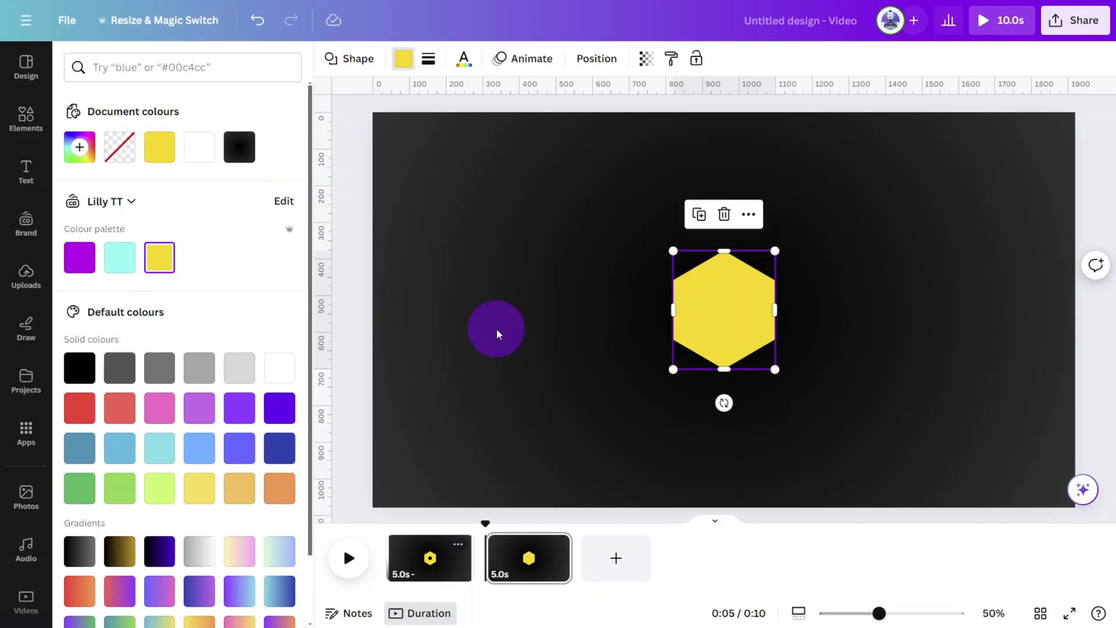
left_click_drag(496, 329, 725, 342)
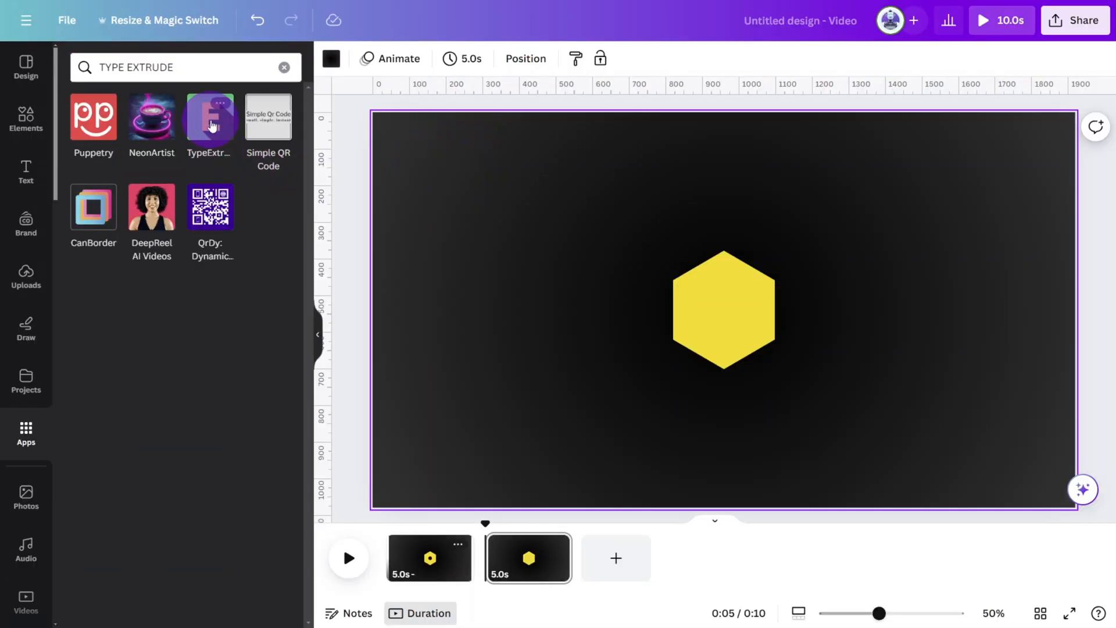
- Generate 'LTT' lettering in the TypeExtrude app and add it over the yellow hexagon
left_click(209, 115)
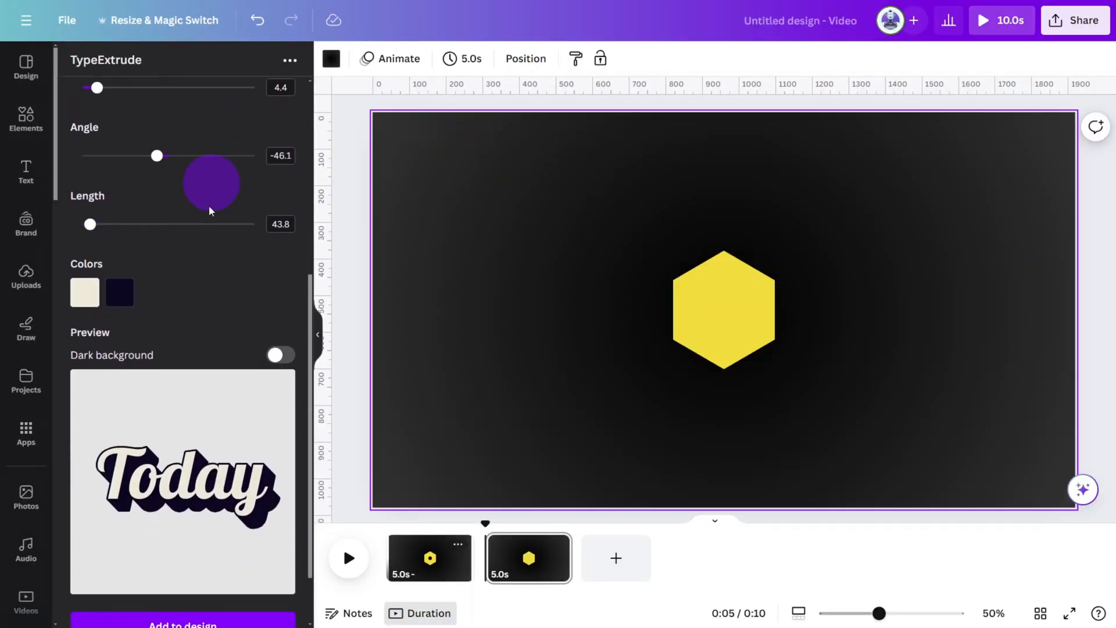
mouse_move(255, 278)
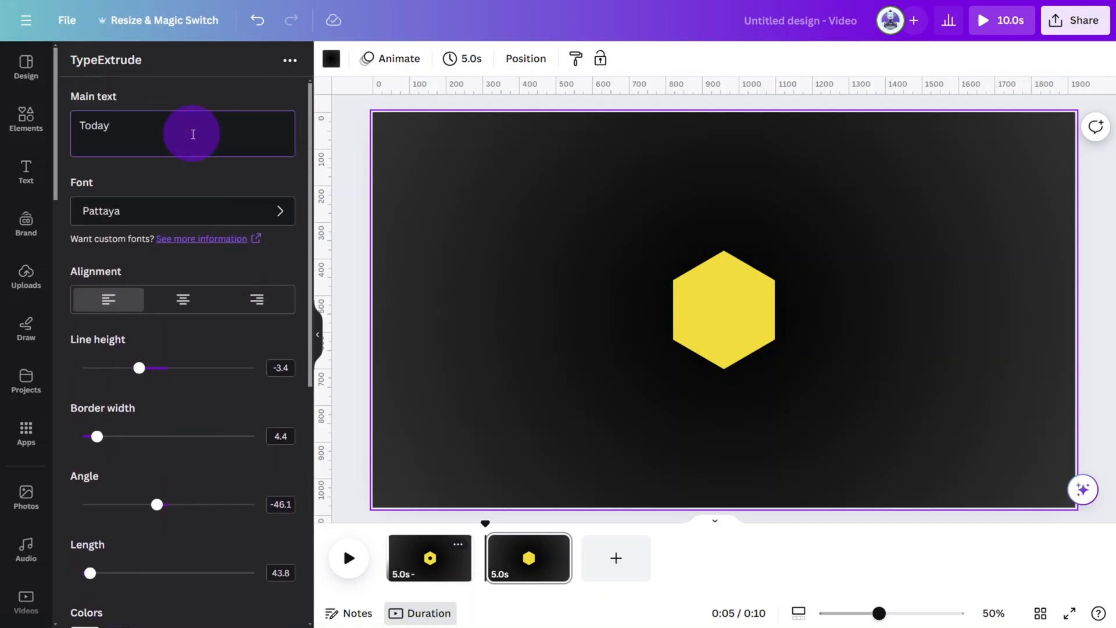
type("LTT")
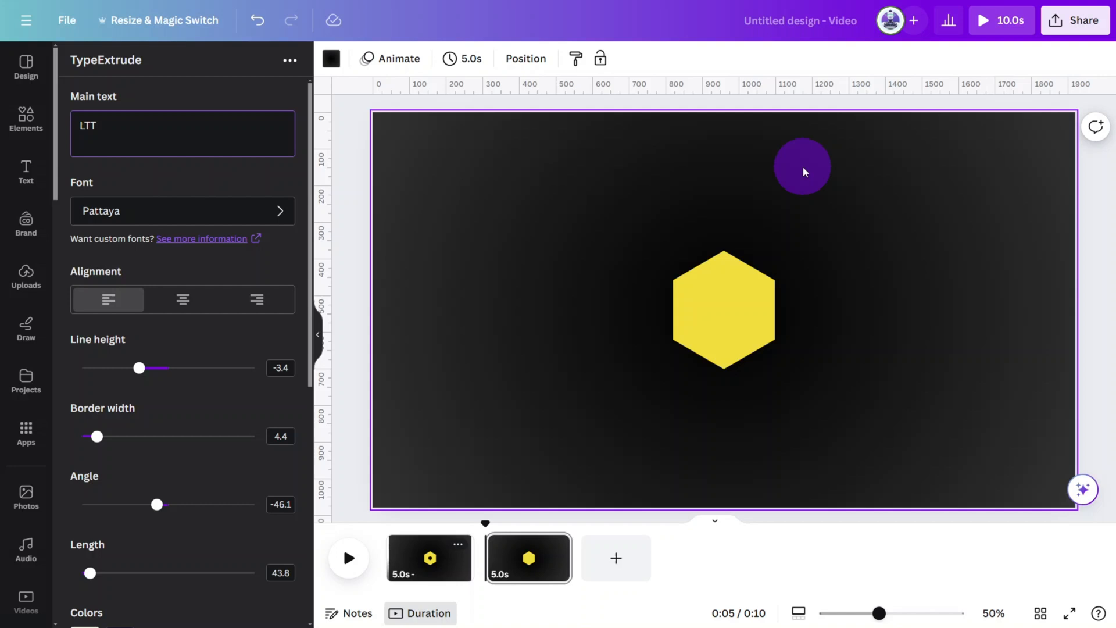
scroll("down", 3)
type("BRIA")
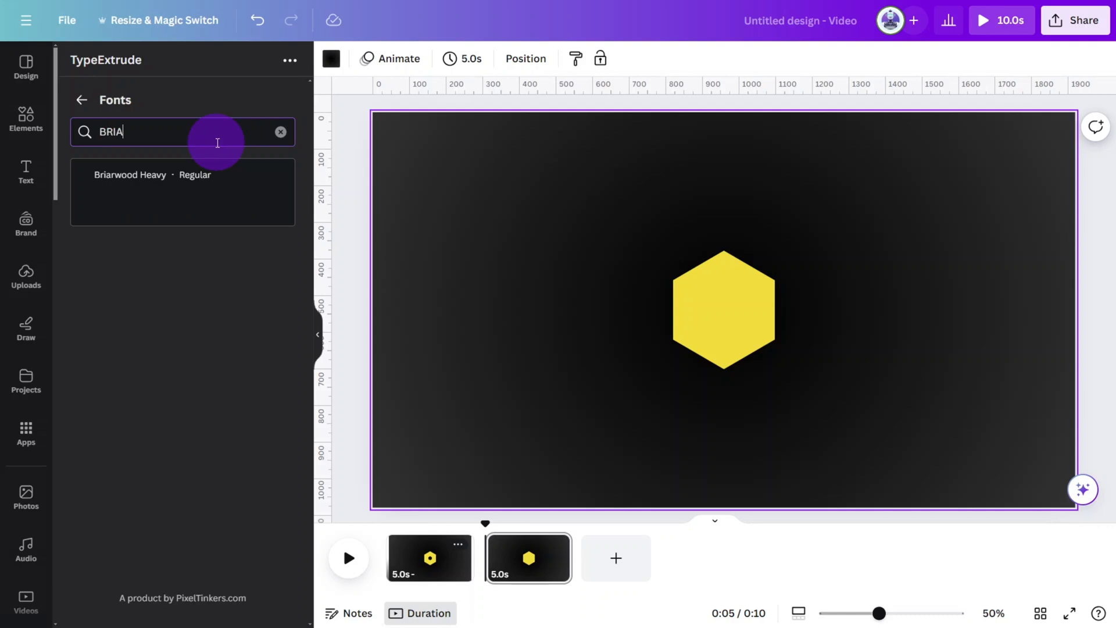
scroll("down", 3)
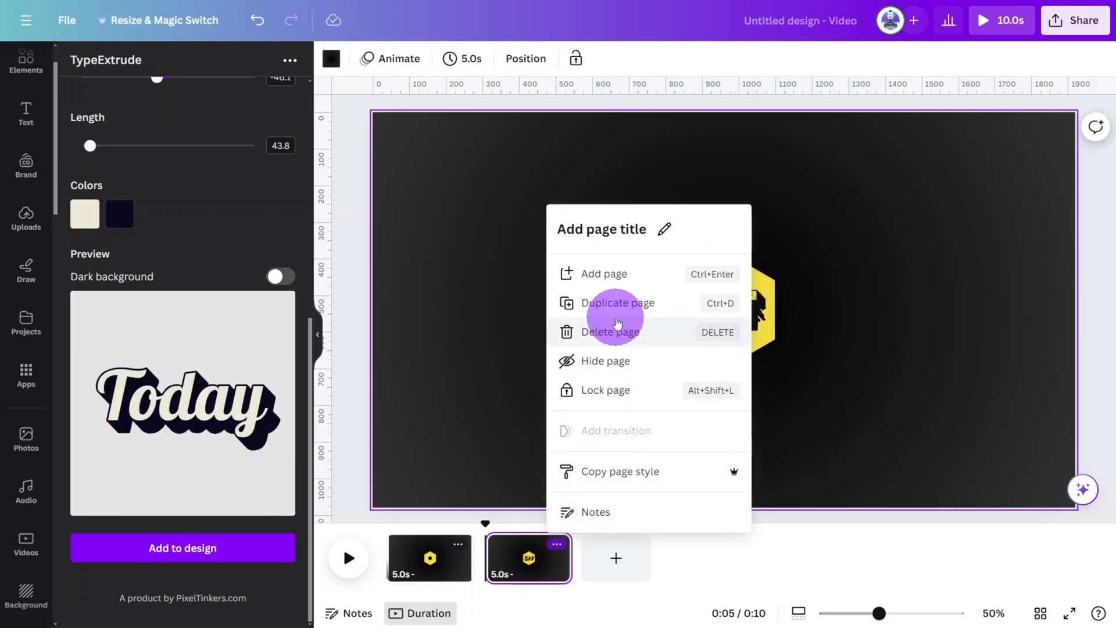
- Duplicate the logo page and set a thick white vertical line beside the shifted hexagon
left_click(618, 302)
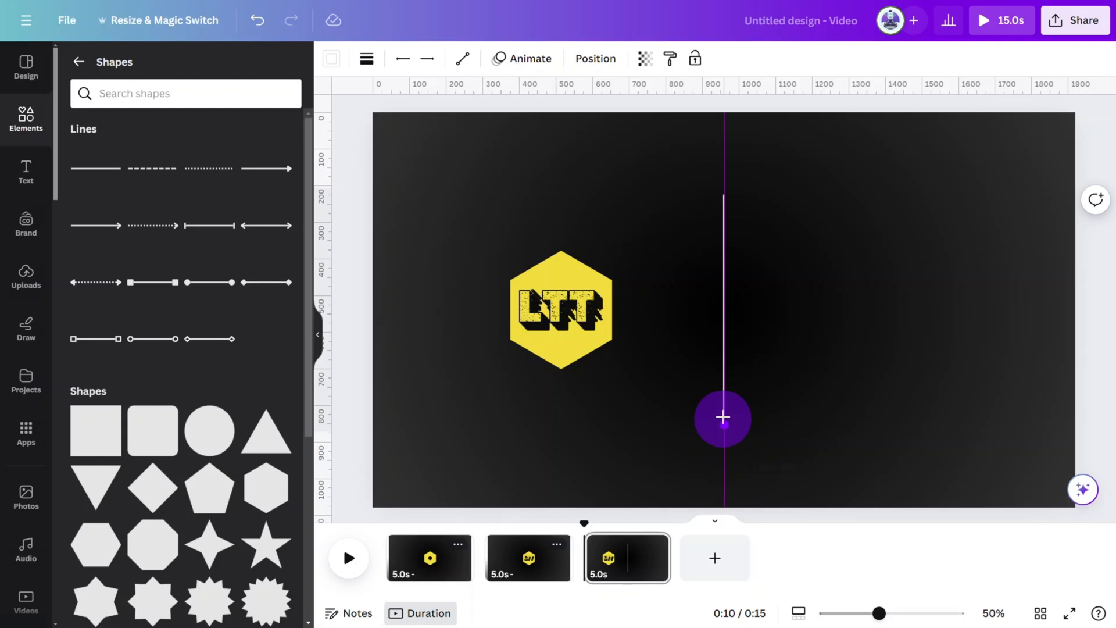
left_click_drag(722, 417, 651, 325)
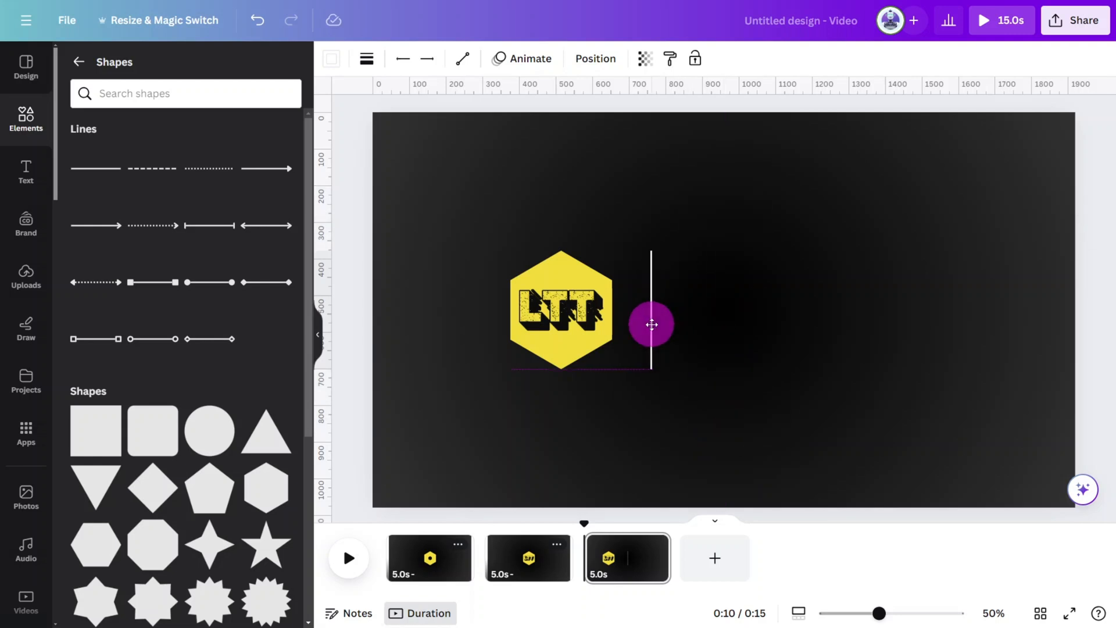
left_click(366, 58)
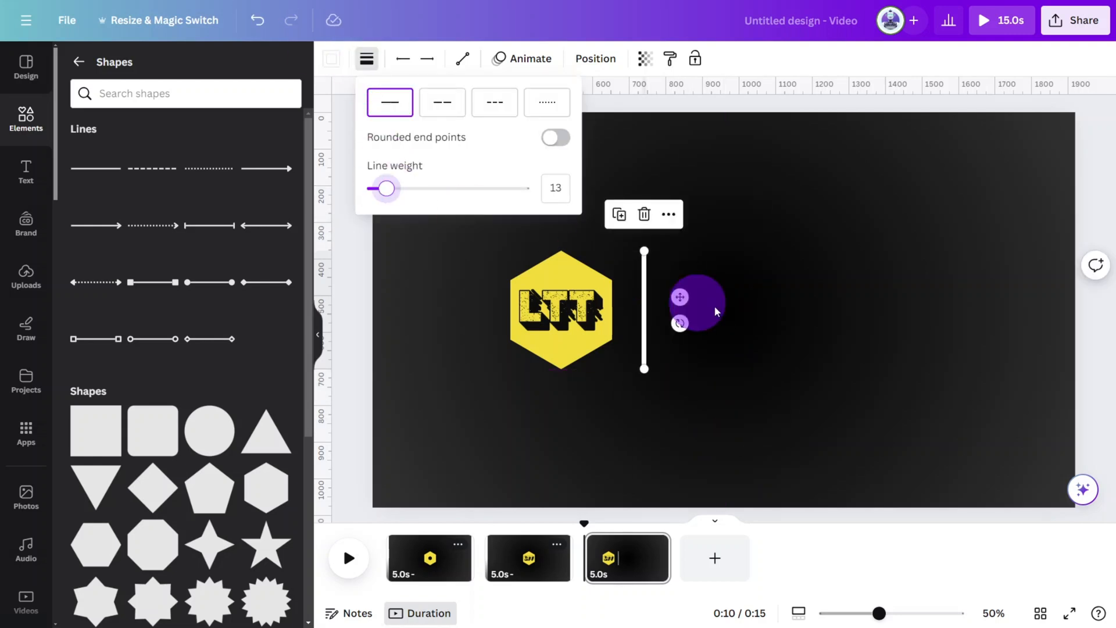
- Add a heading with title and tagline, setting the tagline in the FB Wallw font
left_click(25, 169)
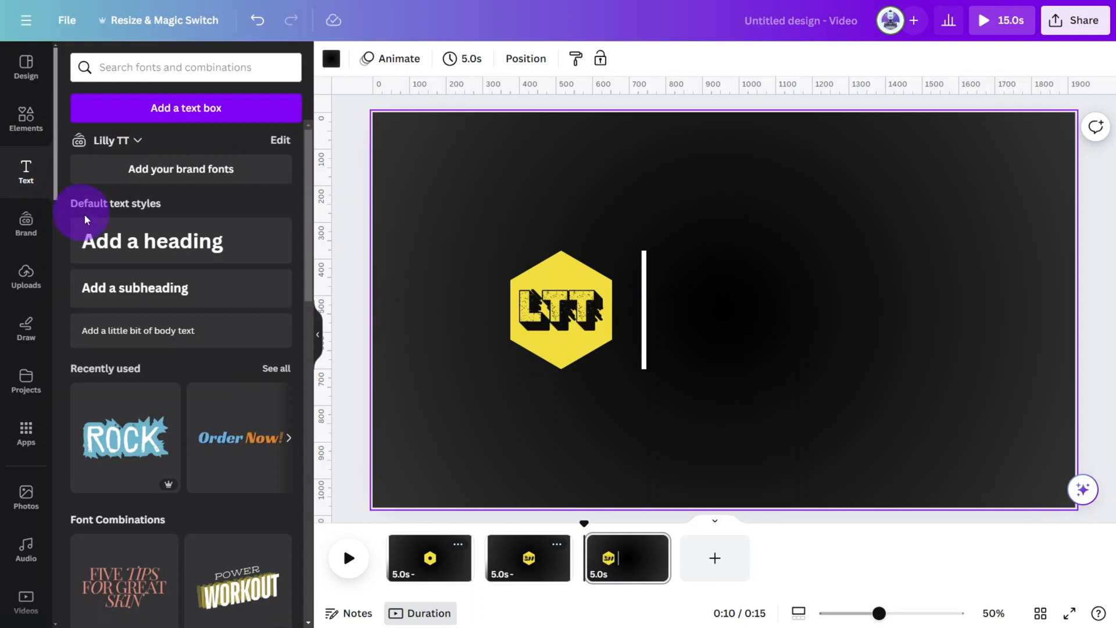
left_click(180, 242)
type("Design Tutorials That Count")
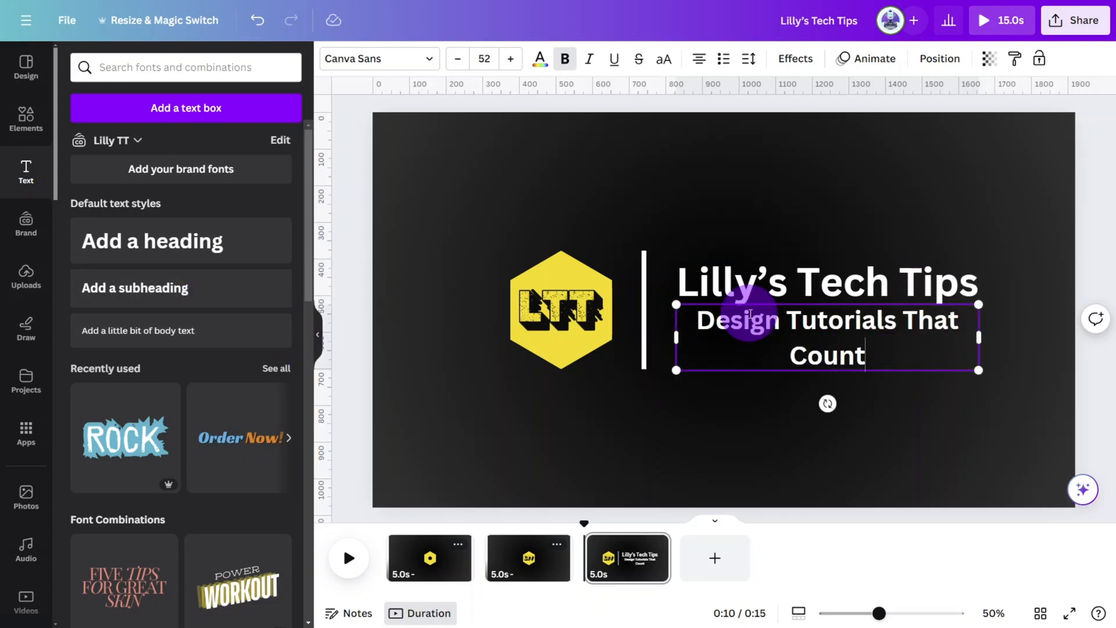
left_click(379, 58)
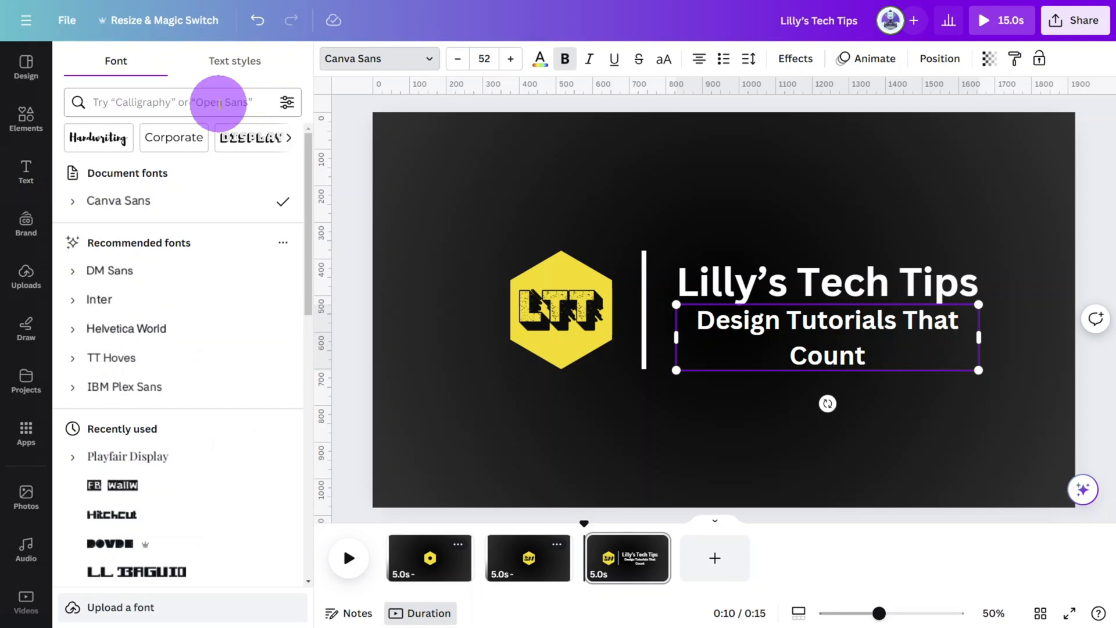
type("fb")
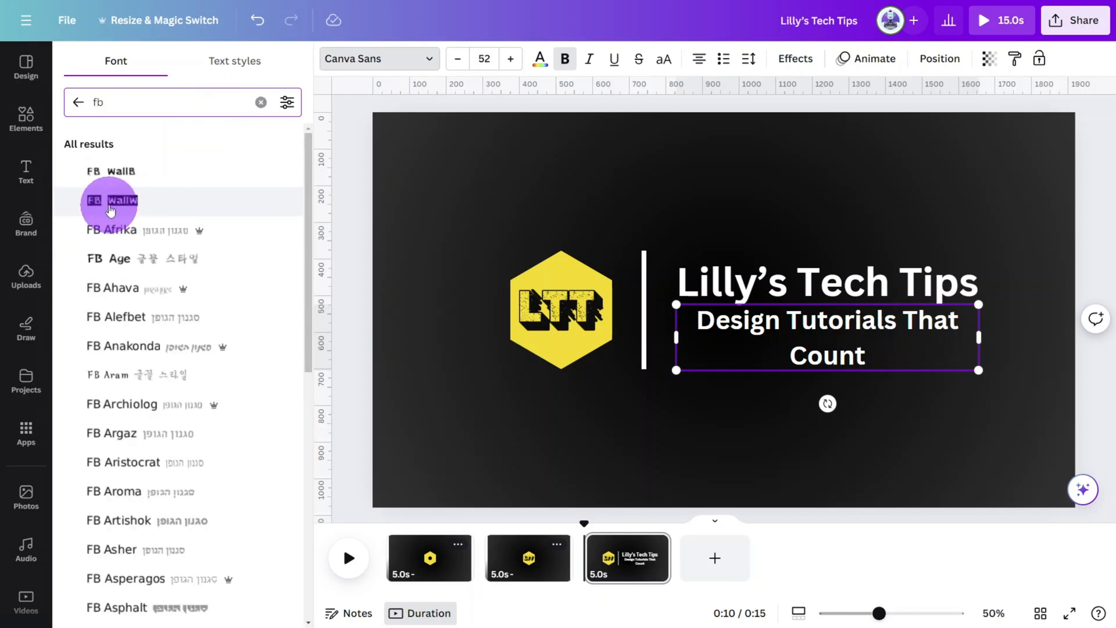
left_click(112, 200)
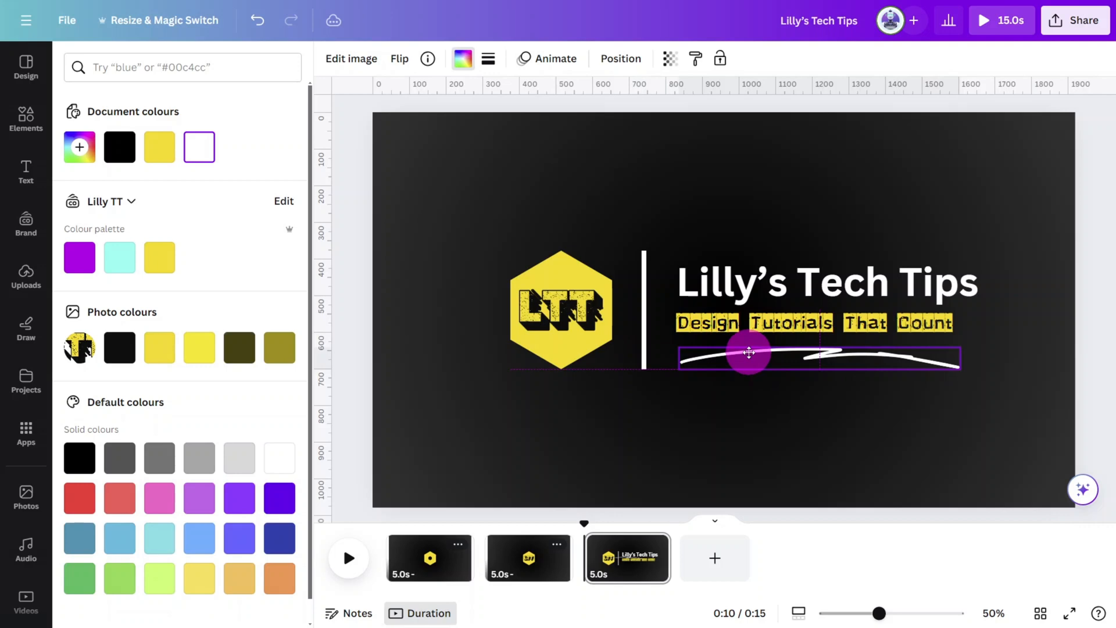
- Position the white brush-stroke graphic directly beneath the highlighted tagline
left_click_drag(747, 353, 861, 350)
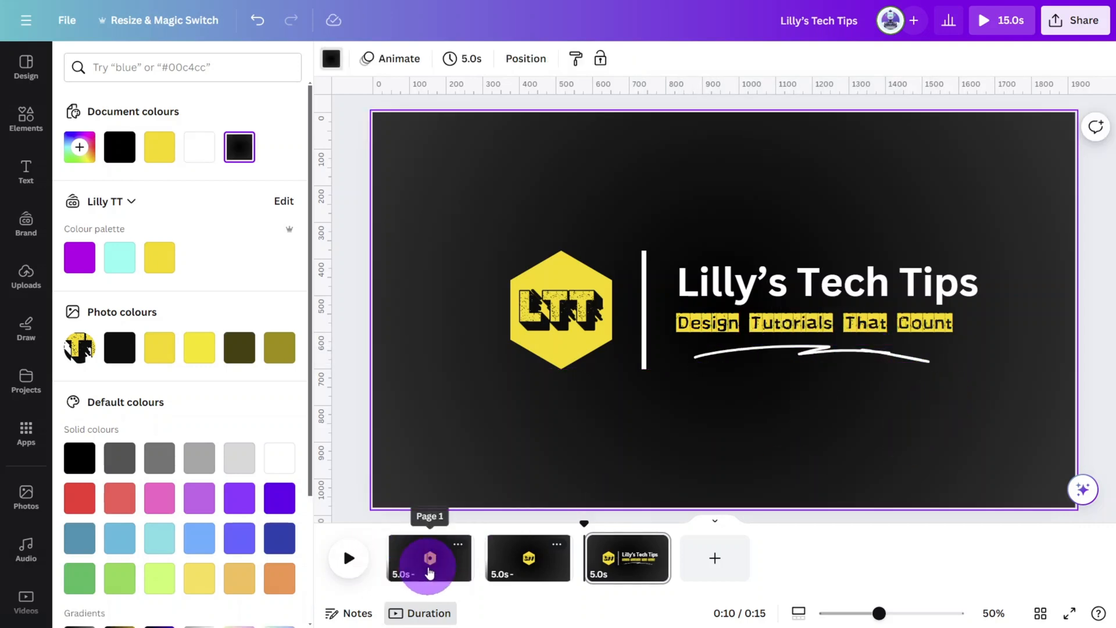
- Set Timing to 1.0s for all pages and preview the 3-second video
left_click(460, 58)
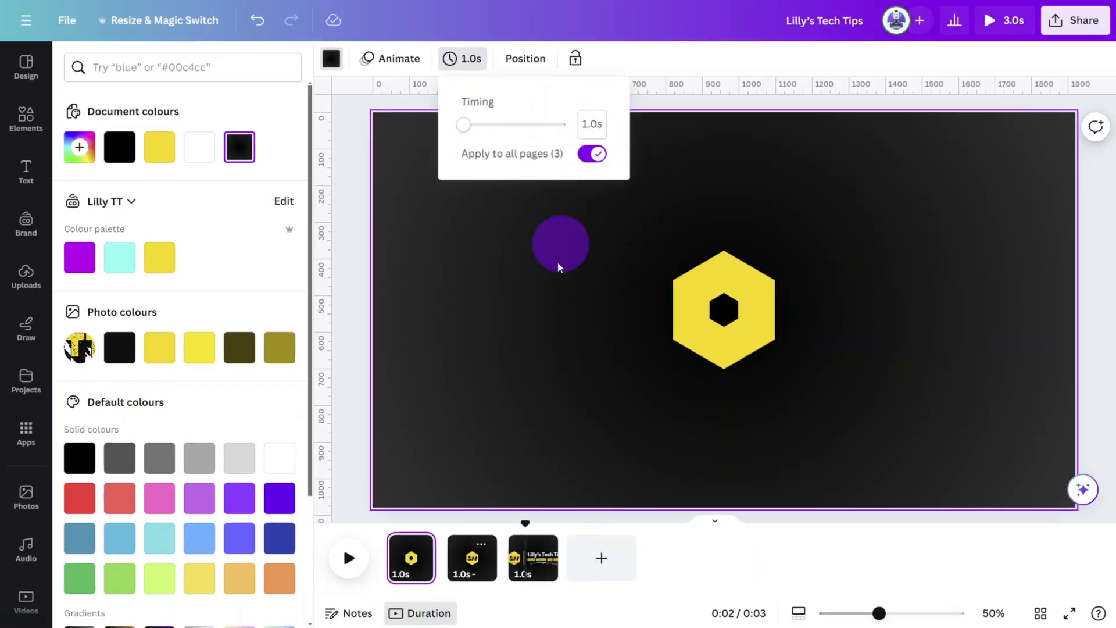
left_click(1000, 21)
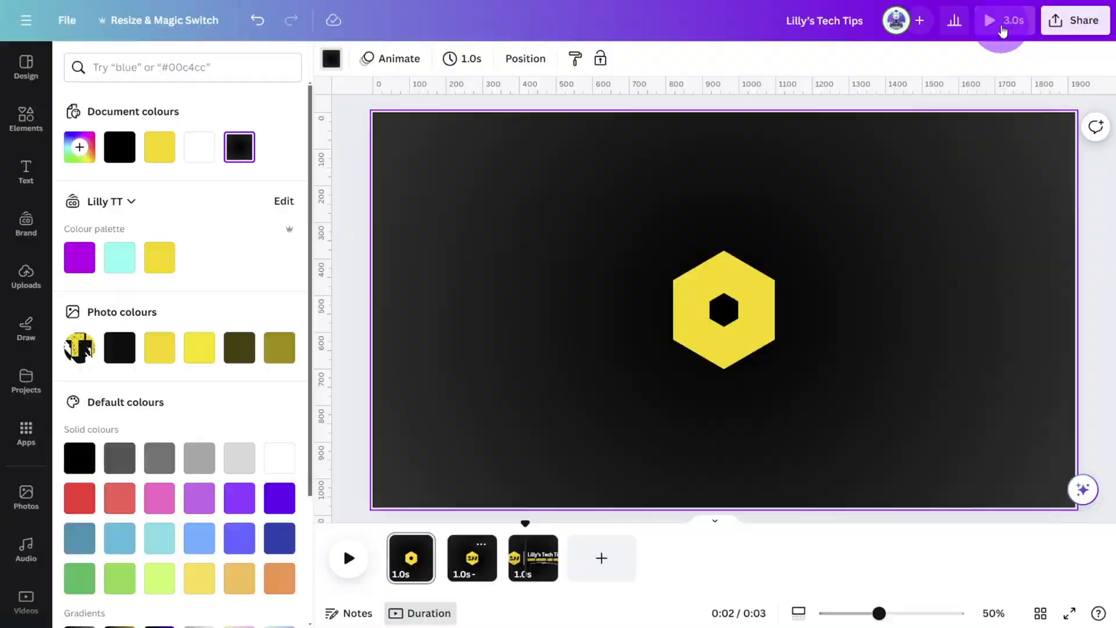
left_click(988, 21)
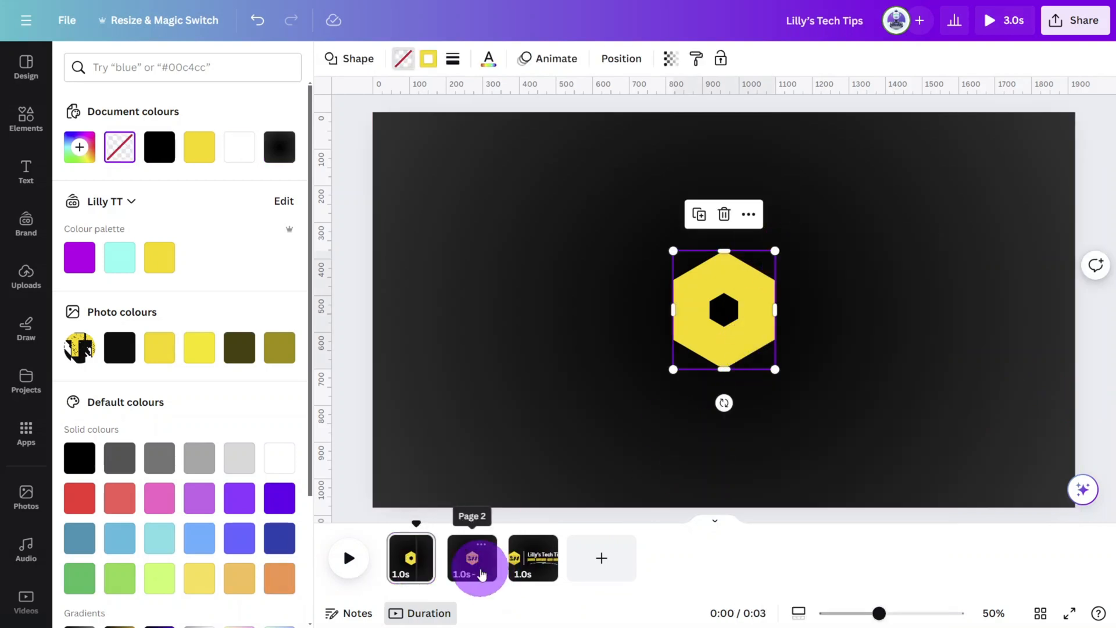
- Switch to the page 2 thumbnail and zoom the canvas out
left_click(472, 558)
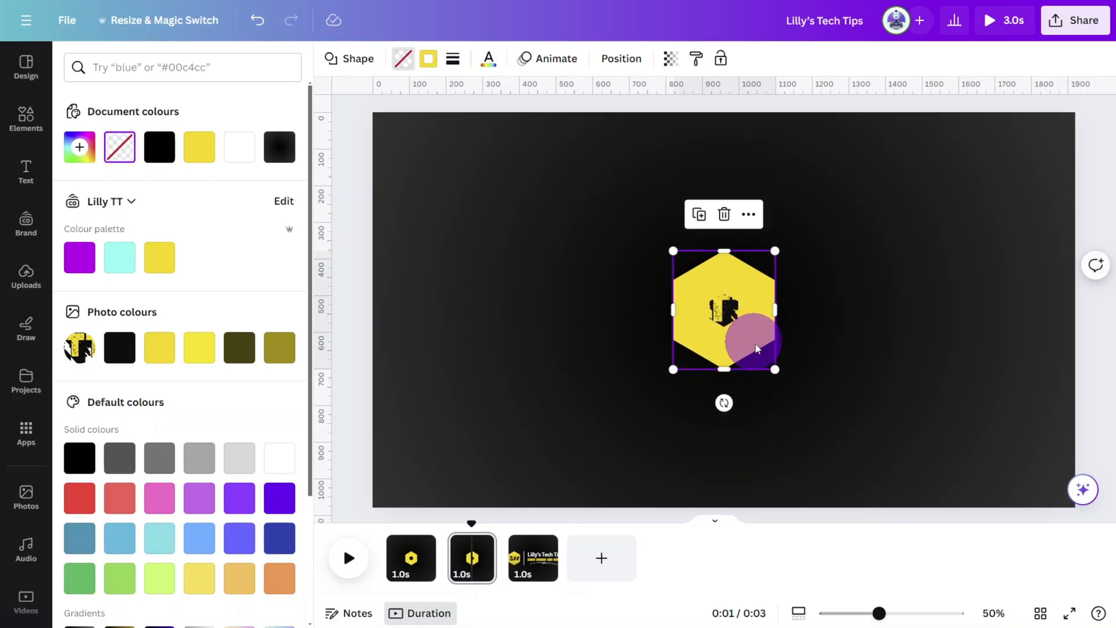
scroll("down", 3)
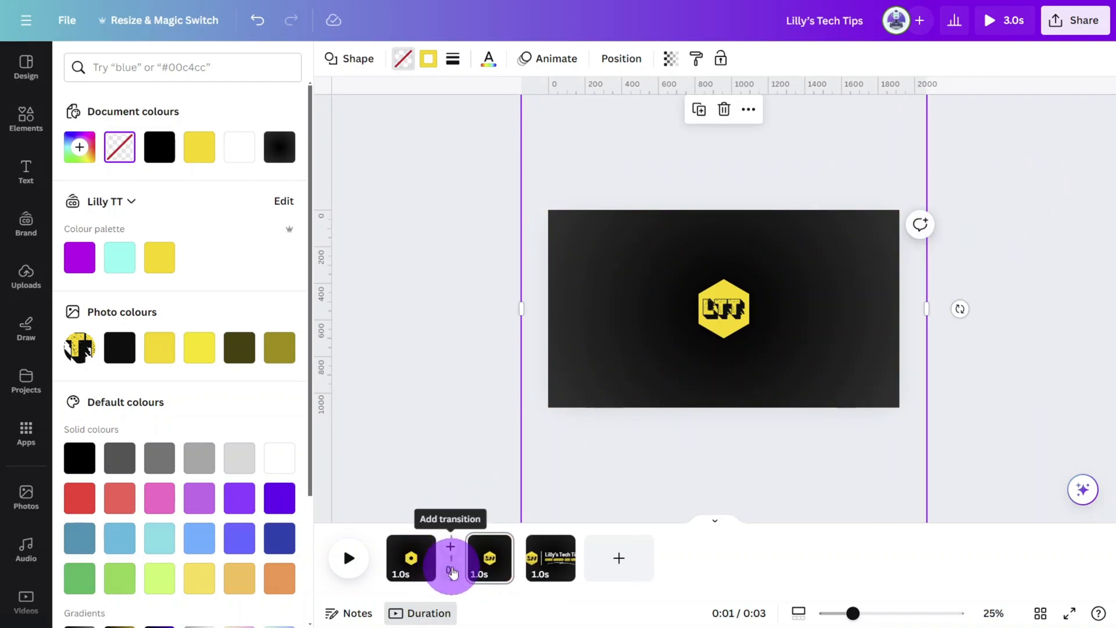
- Link pages one and two with a Match & Move transition
left_click(450, 558)
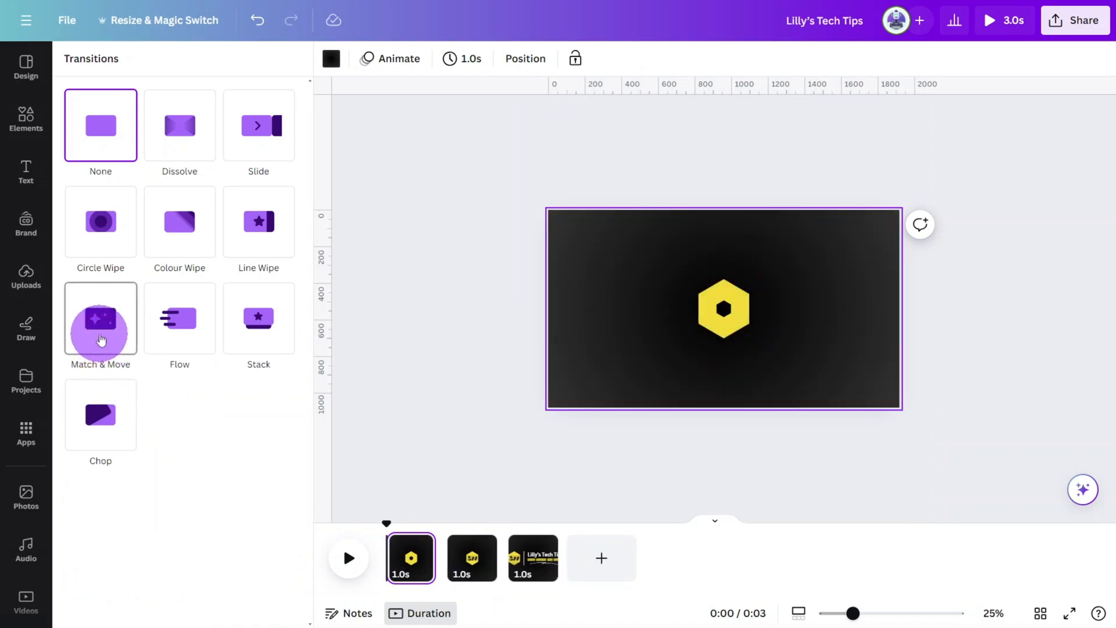
left_click(100, 319)
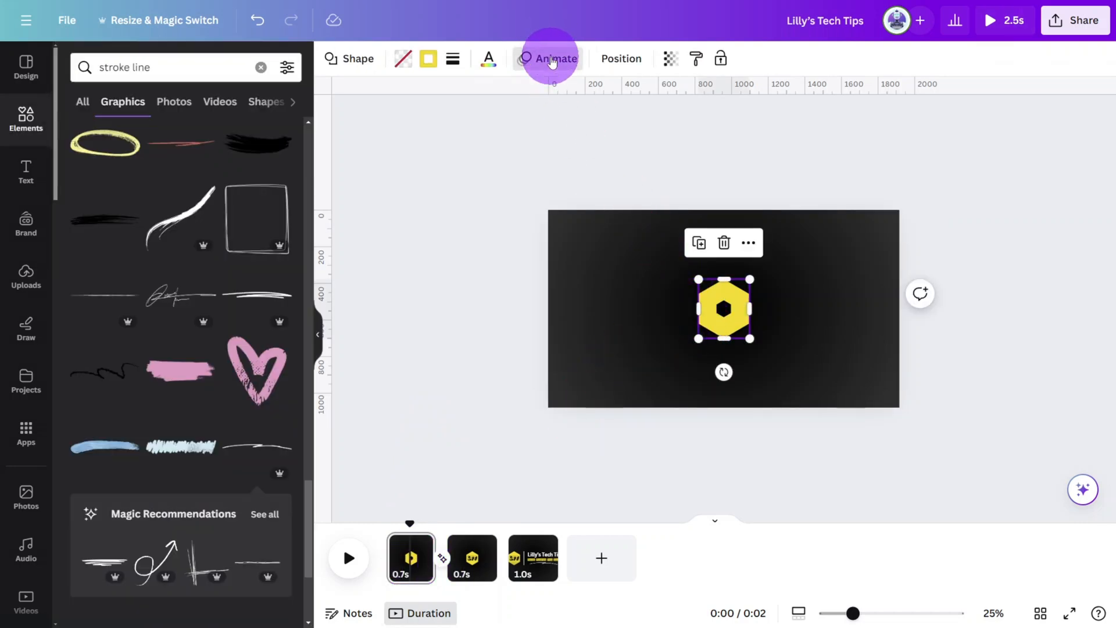
- Animate the first-page hexagon with Succession
left_click(552, 58)
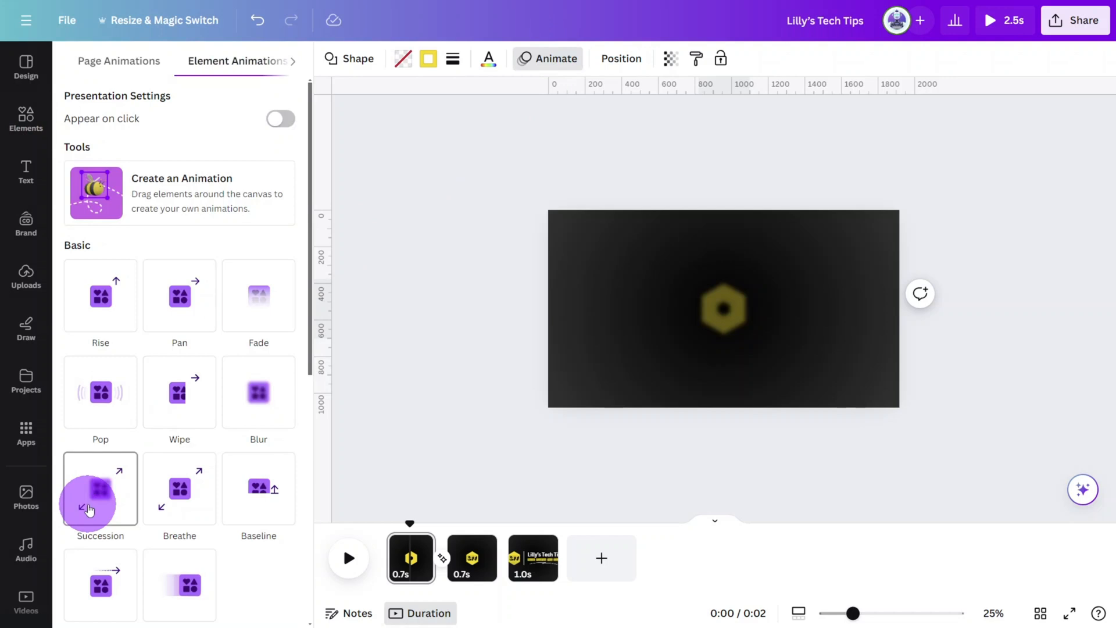
left_click(100, 489)
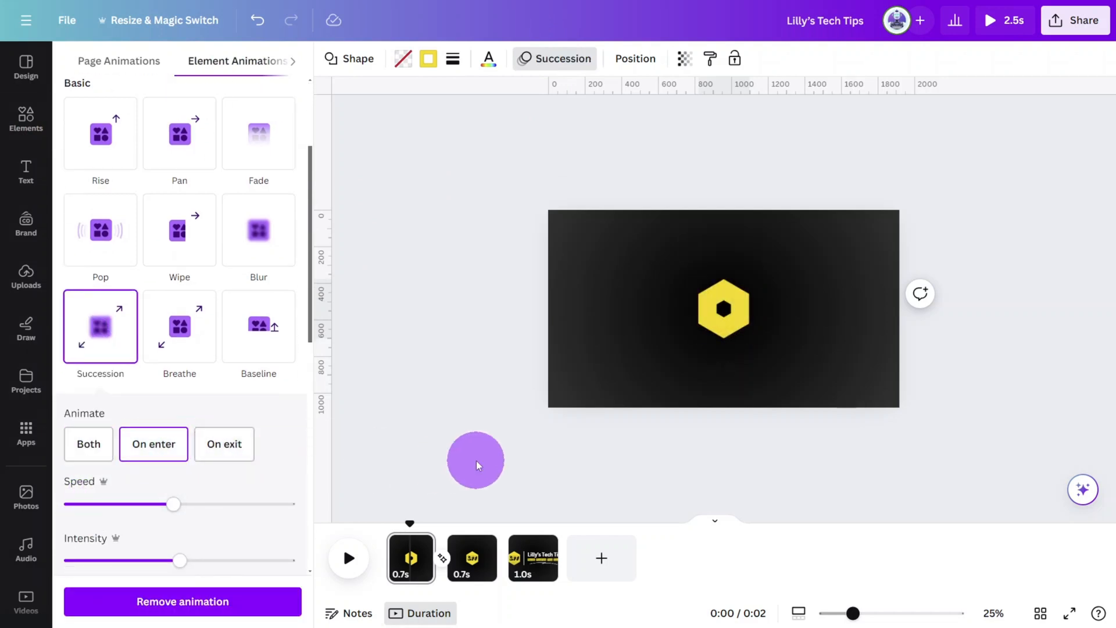
left_click(472, 558)
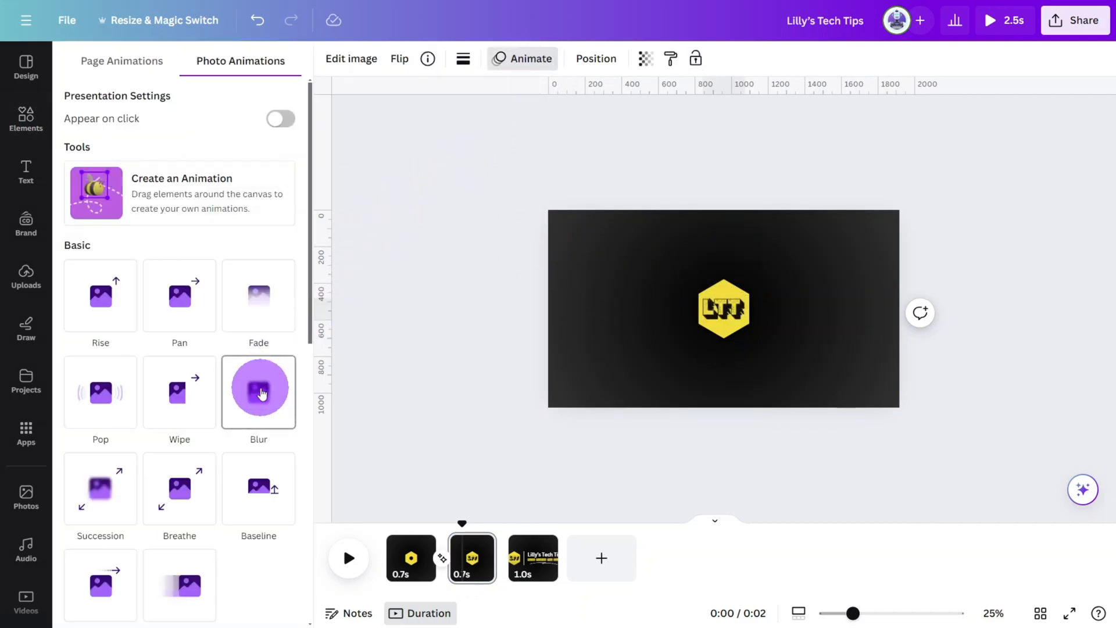
- Give the page-two logo a Blur animation and start a transition between pages two and three
left_click(258, 392)
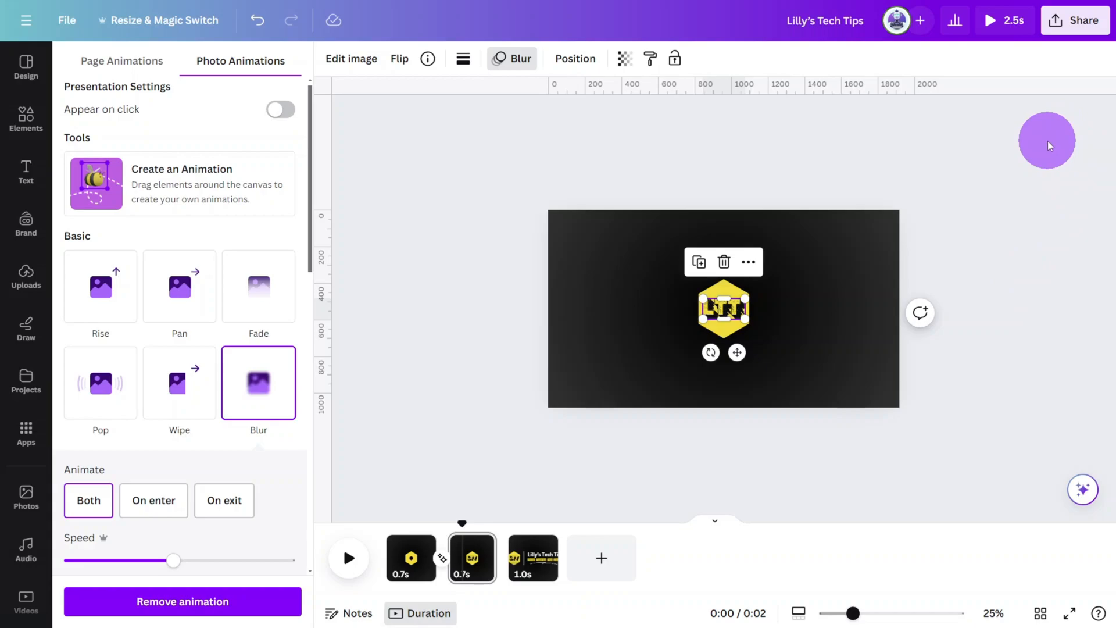
left_click(991, 21)
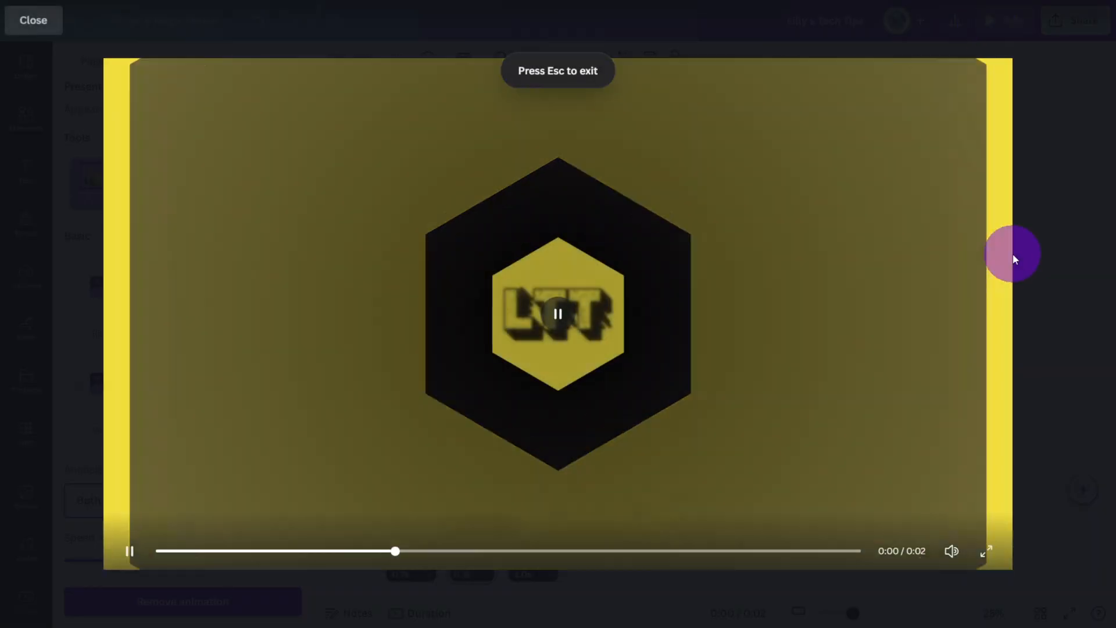
left_click(33, 20)
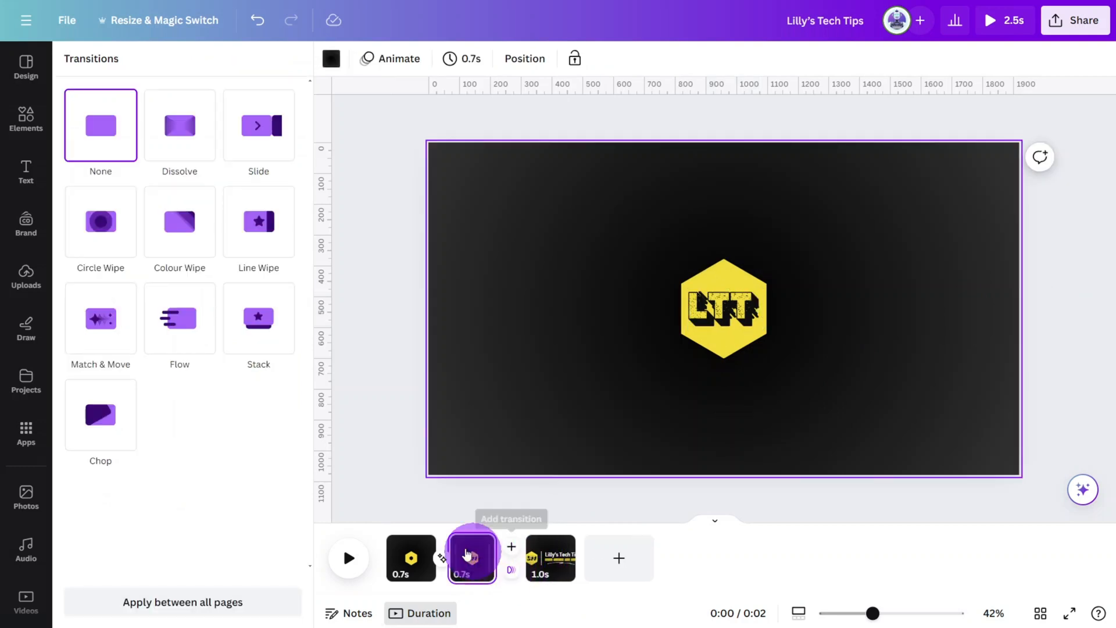
left_click(100, 318)
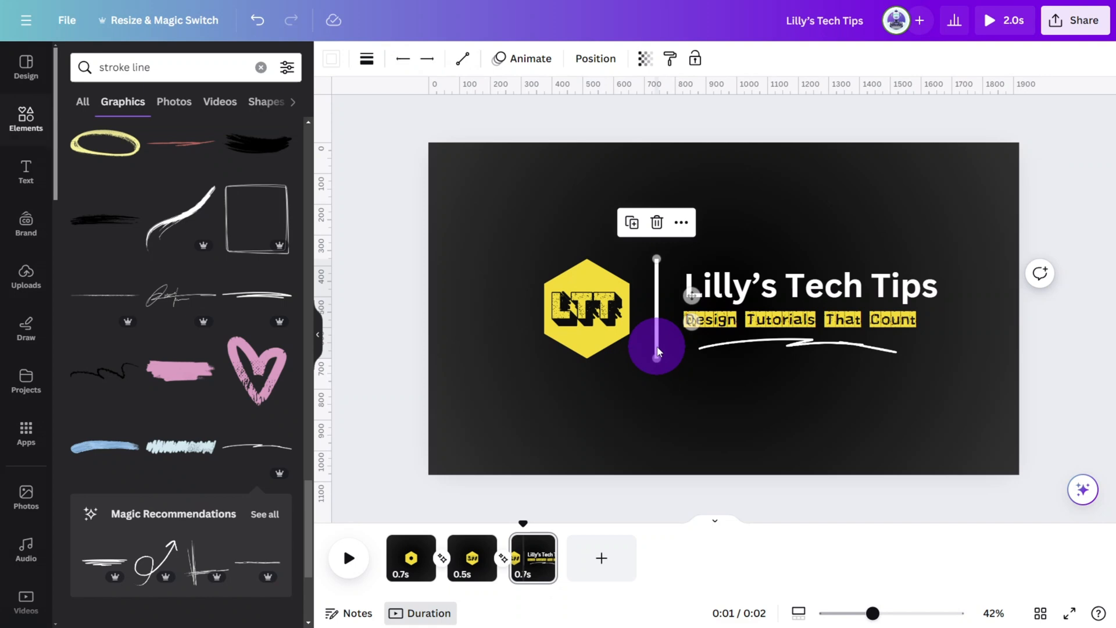
- Give the white divider line a Baseline entrance directed toward the right
left_click(524, 58)
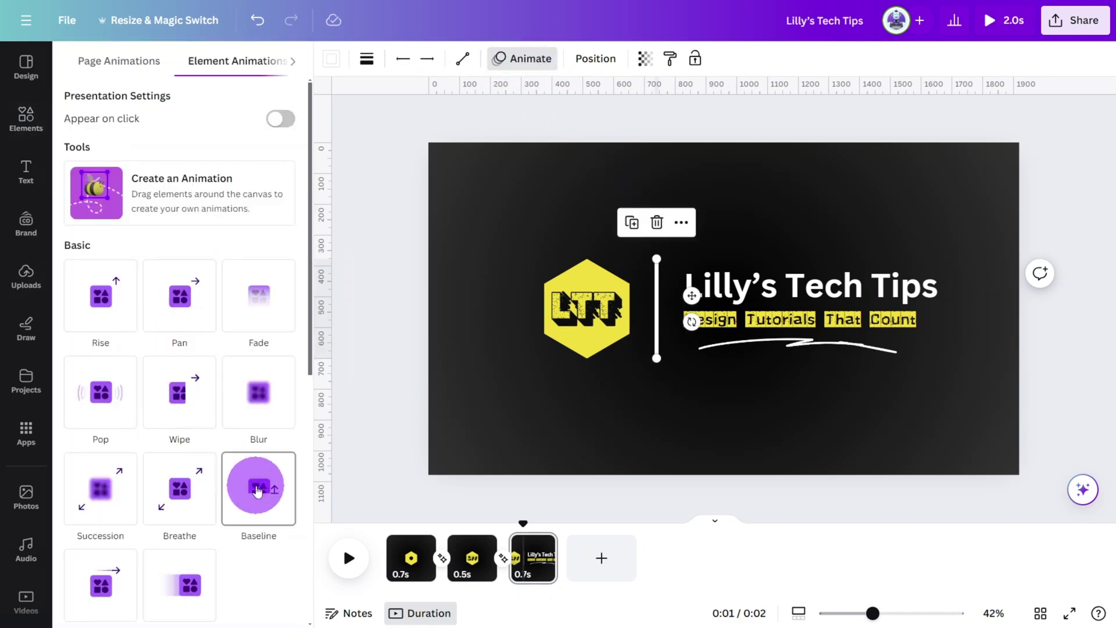
left_click(258, 488)
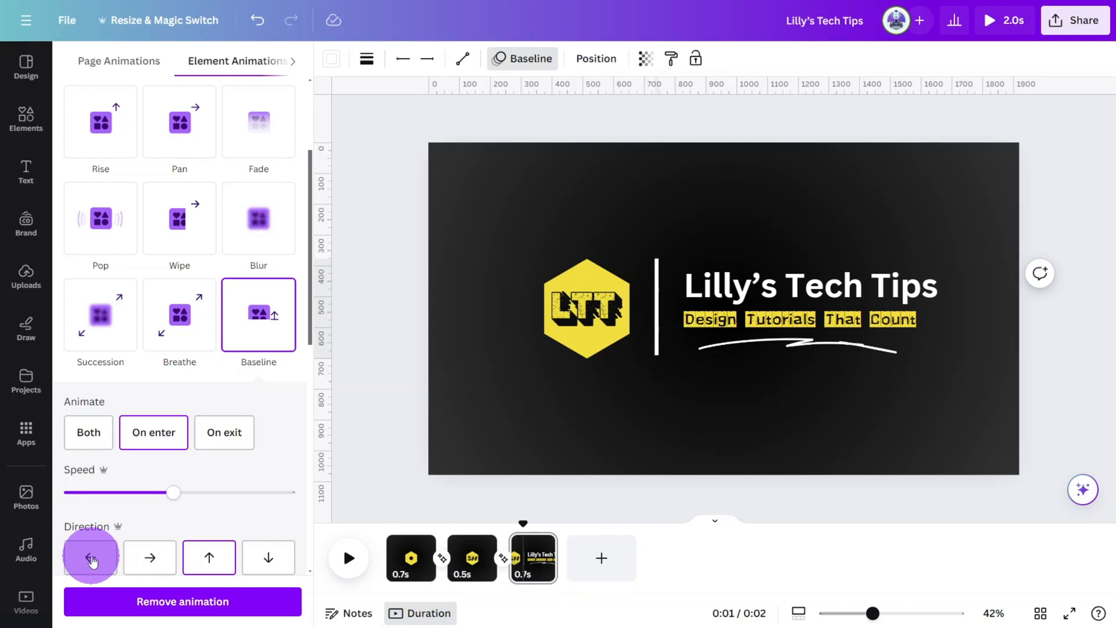
left_click(149, 558)
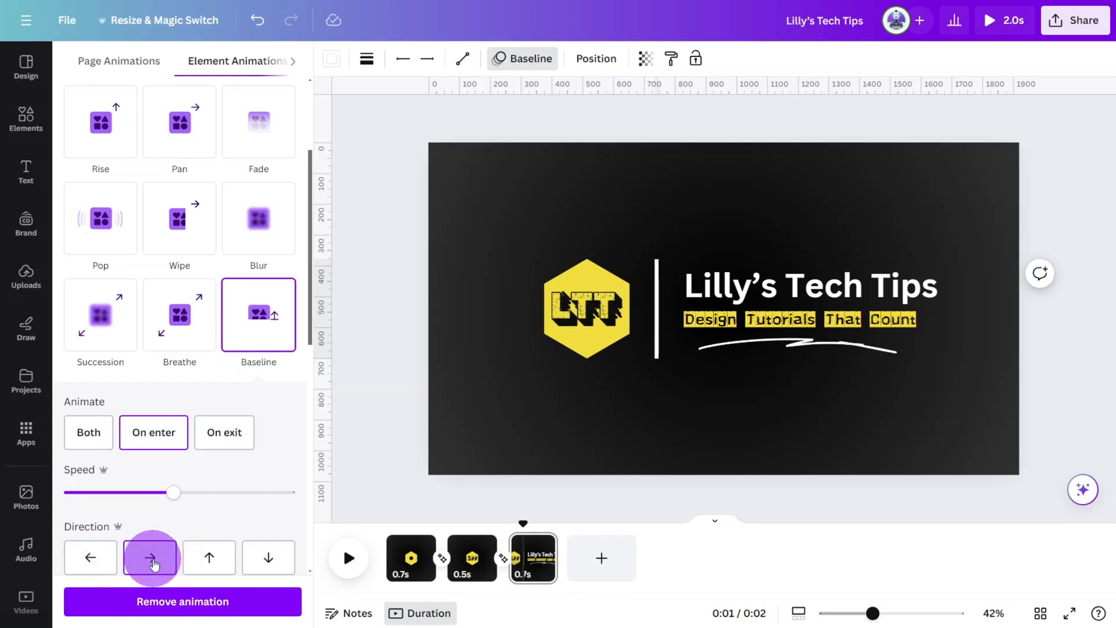
- Animate the title and the Design Tutorials That Count tagline with Typewriter
left_click(810, 286)
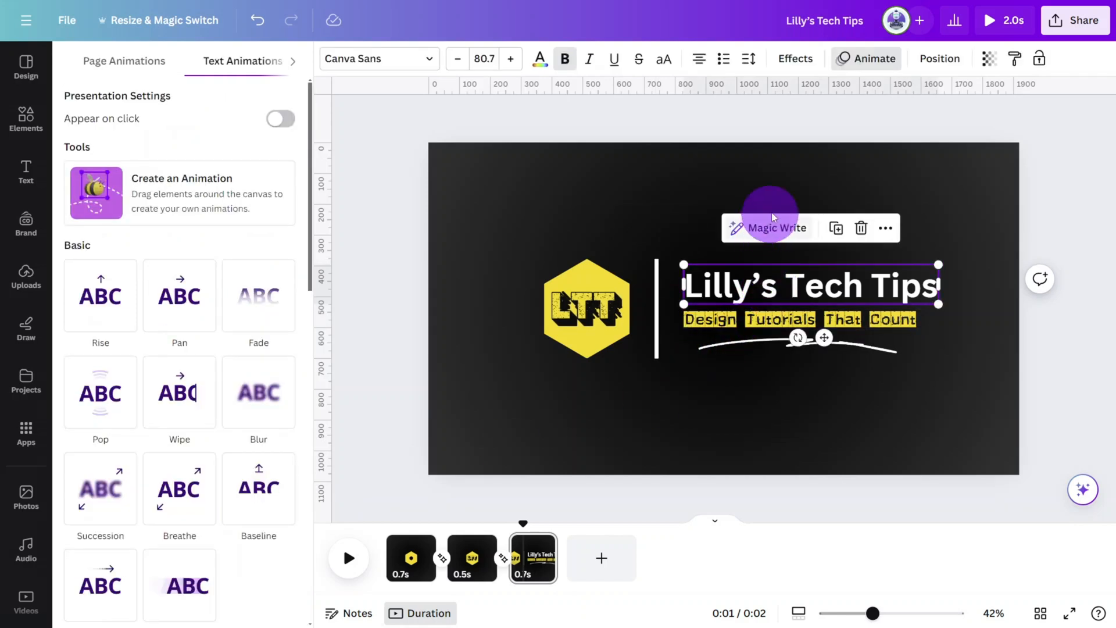
mouse_move(379, 255)
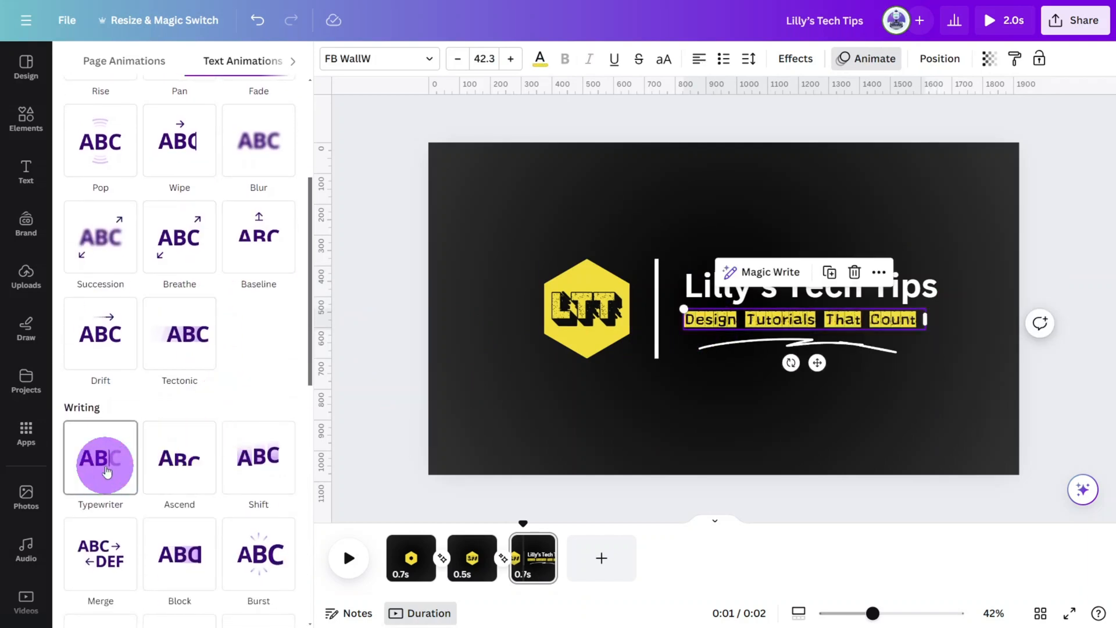
left_click(100, 465)
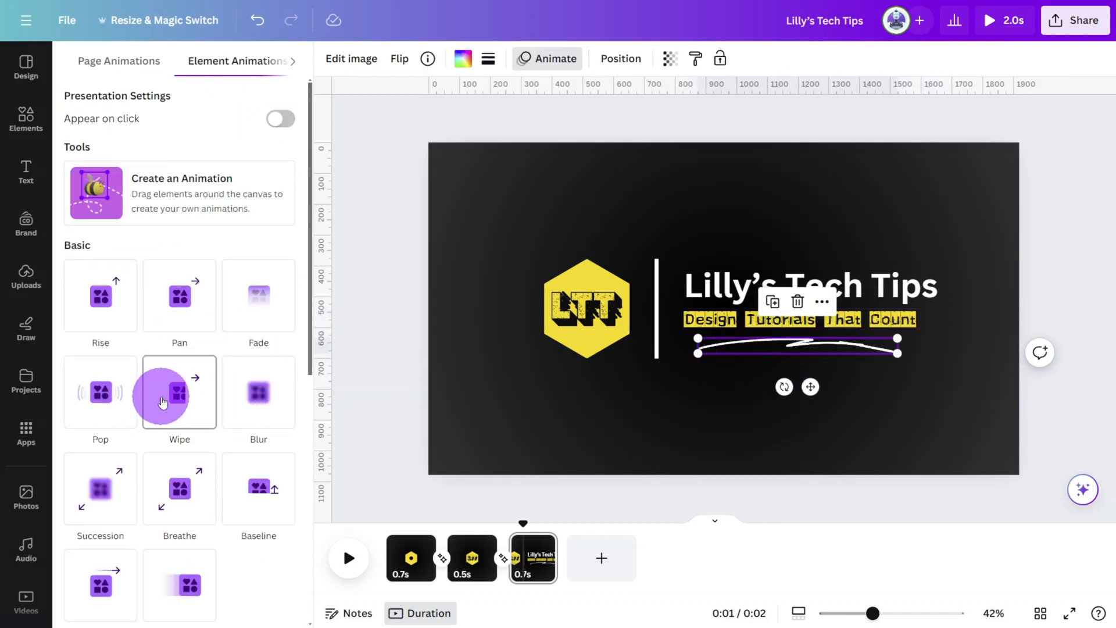
- Give the white swoosh stroke a Wipe entrance and preview it
left_click(179, 393)
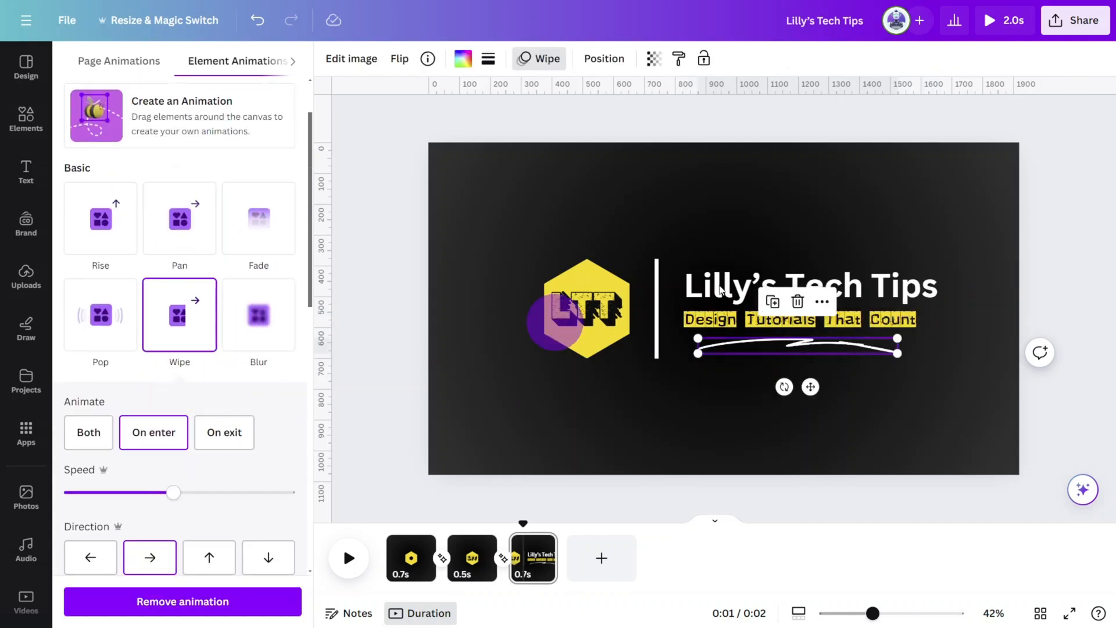
left_click(992, 21)
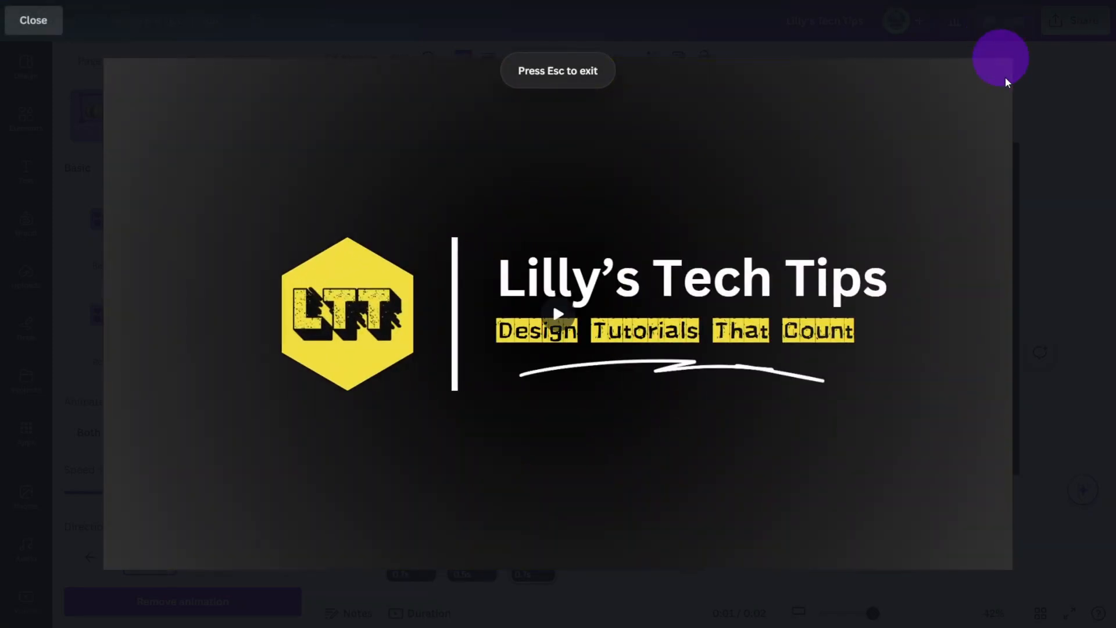
left_click(33, 20)
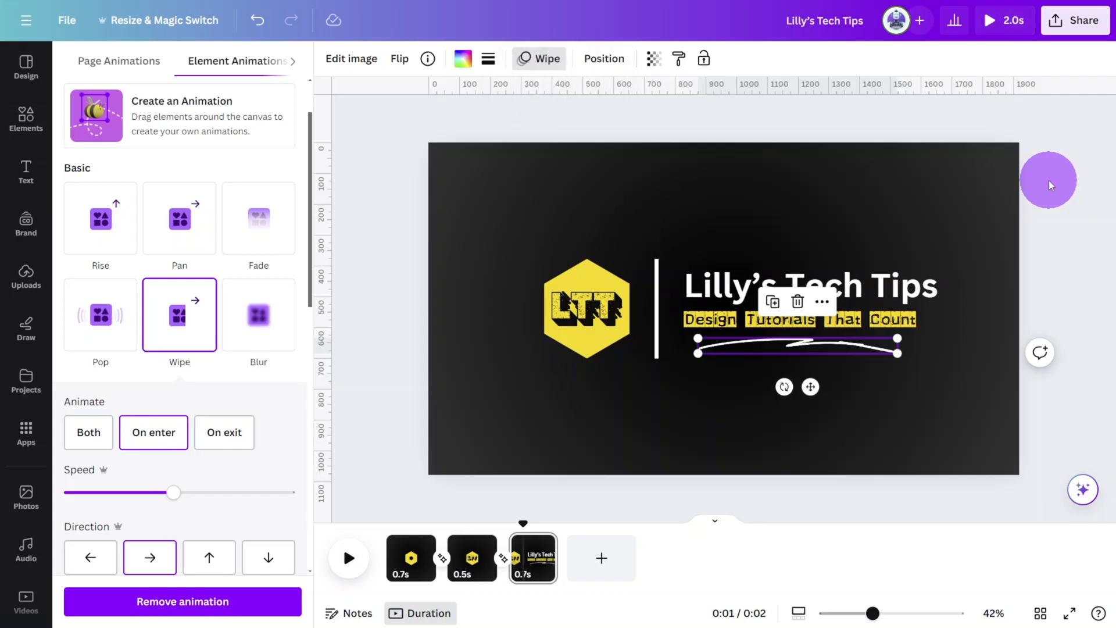
left_click(26, 115)
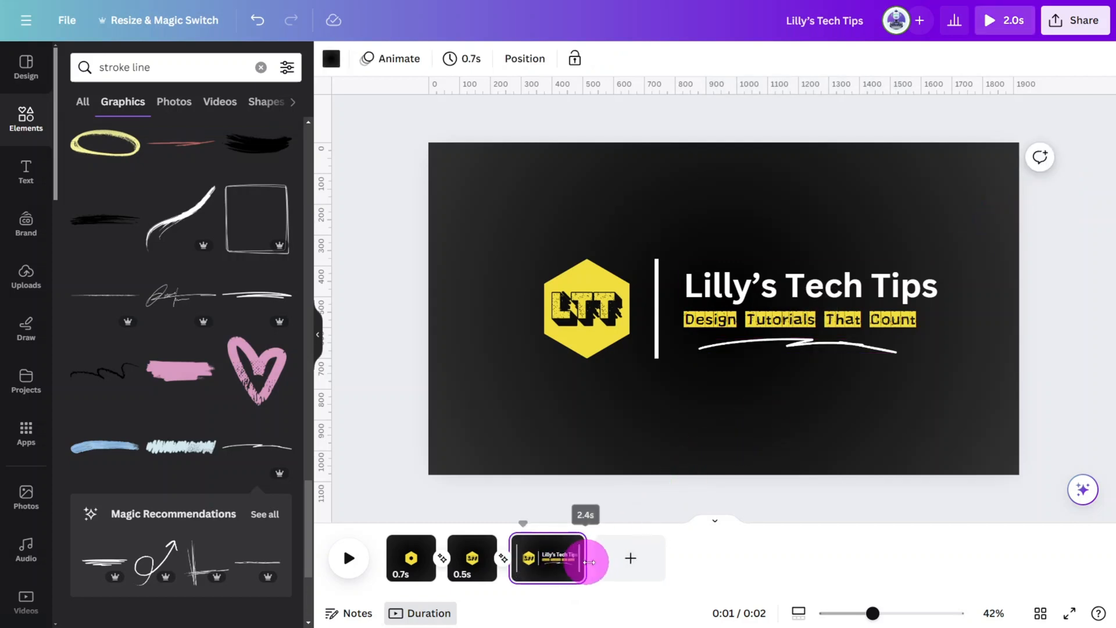
- Lengthen the third page to about 8.9 seconds and search the audio library for 'intro'
left_click_drag(591, 562, 694, 562)
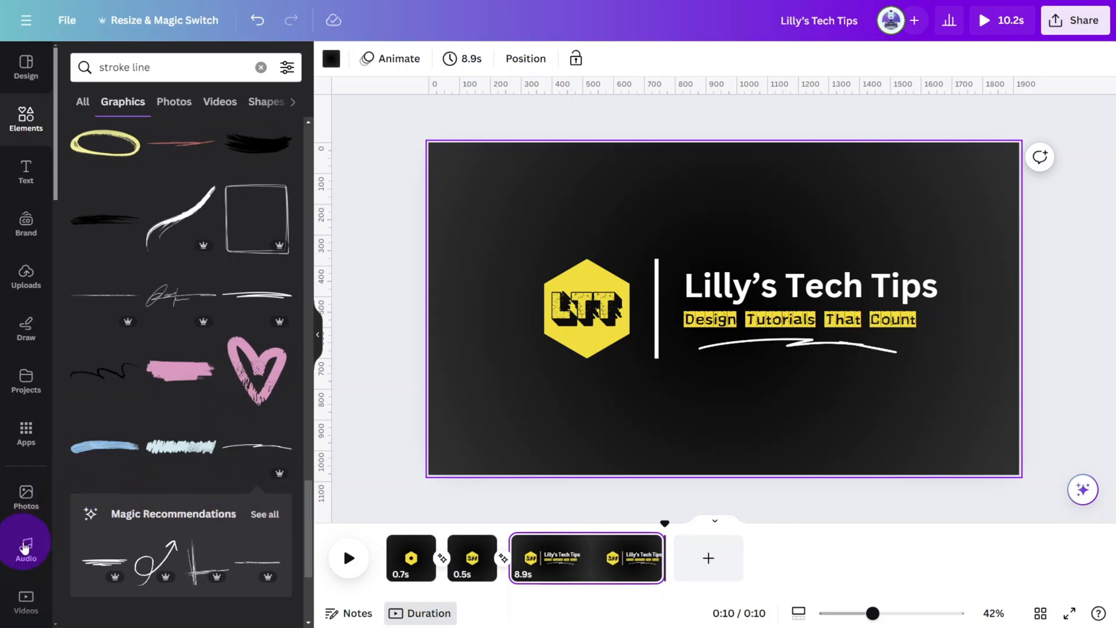
left_click(26, 542)
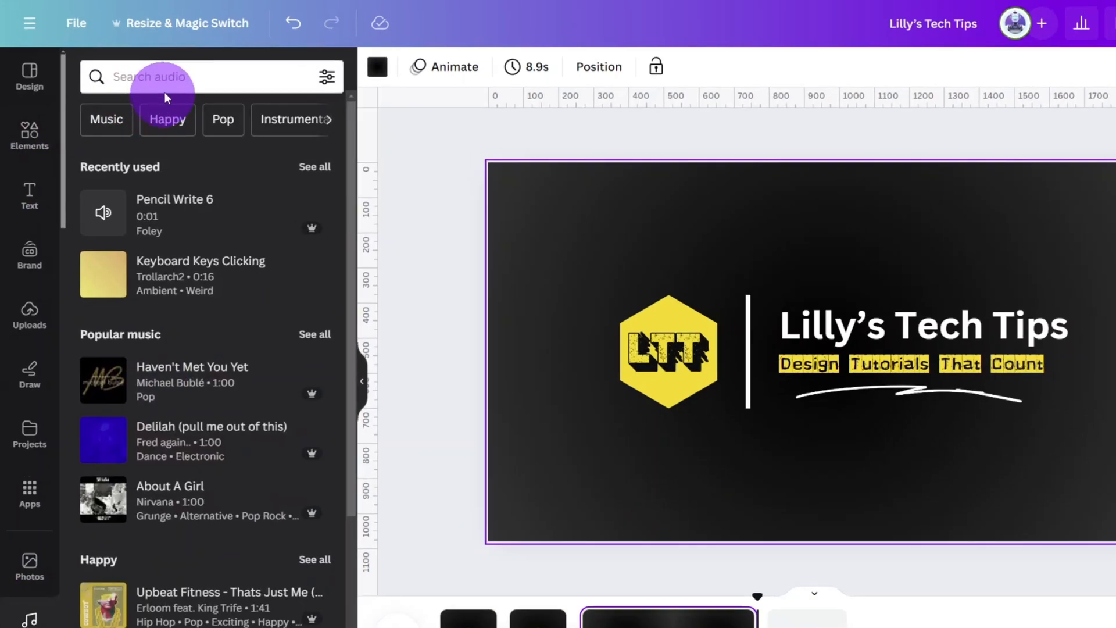
type("intro")
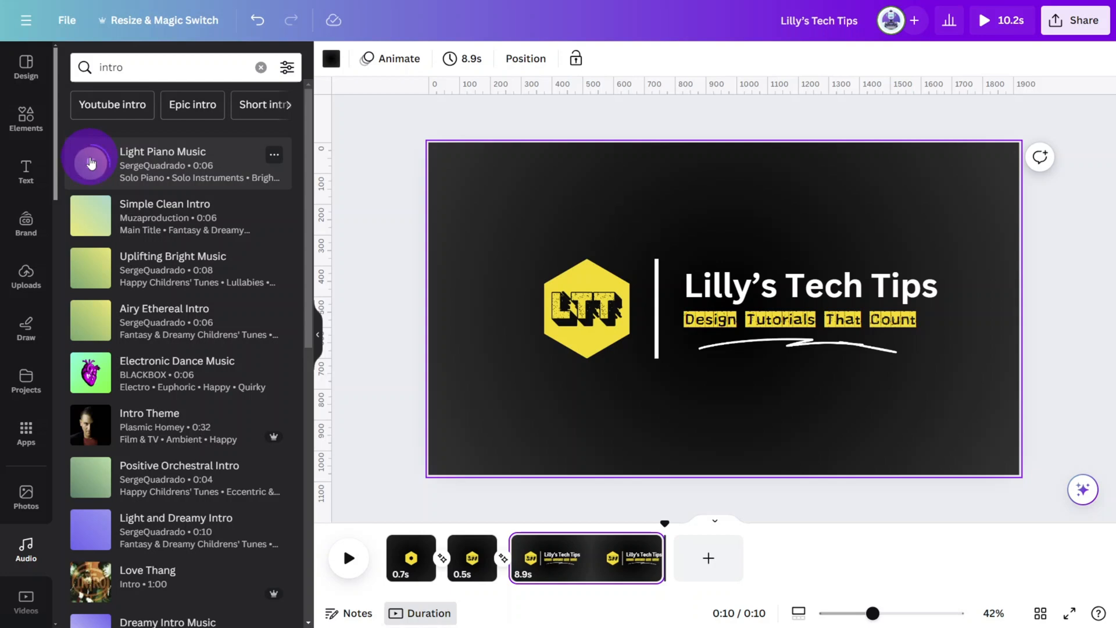
- Preview intro tracks and add Supernatural Intro Music to the timeline
left_click(89, 163)
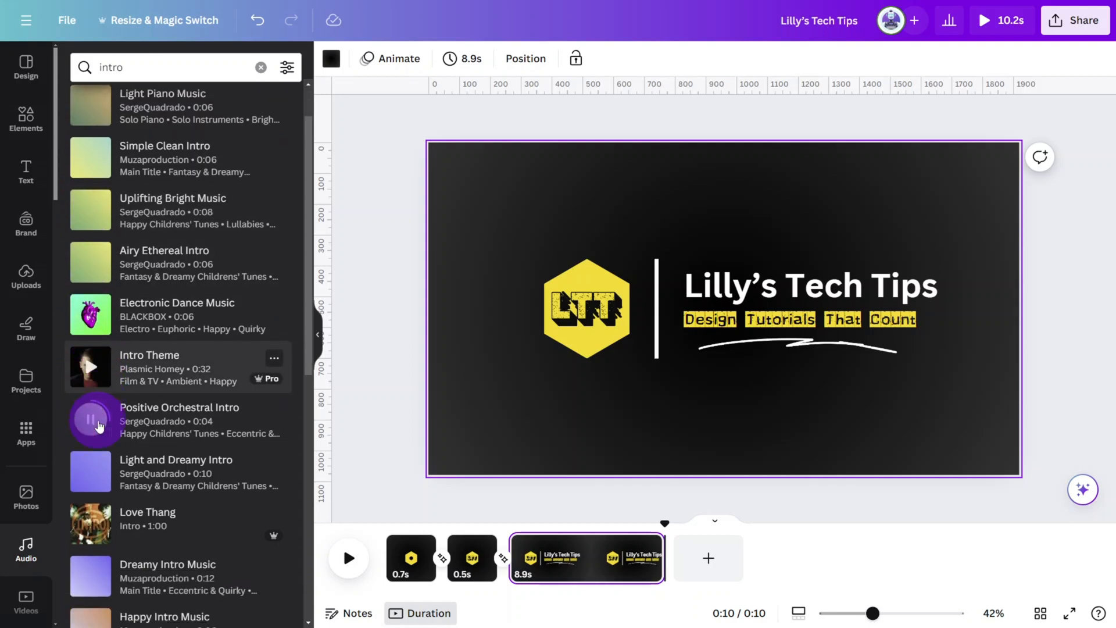
scroll("down", 3)
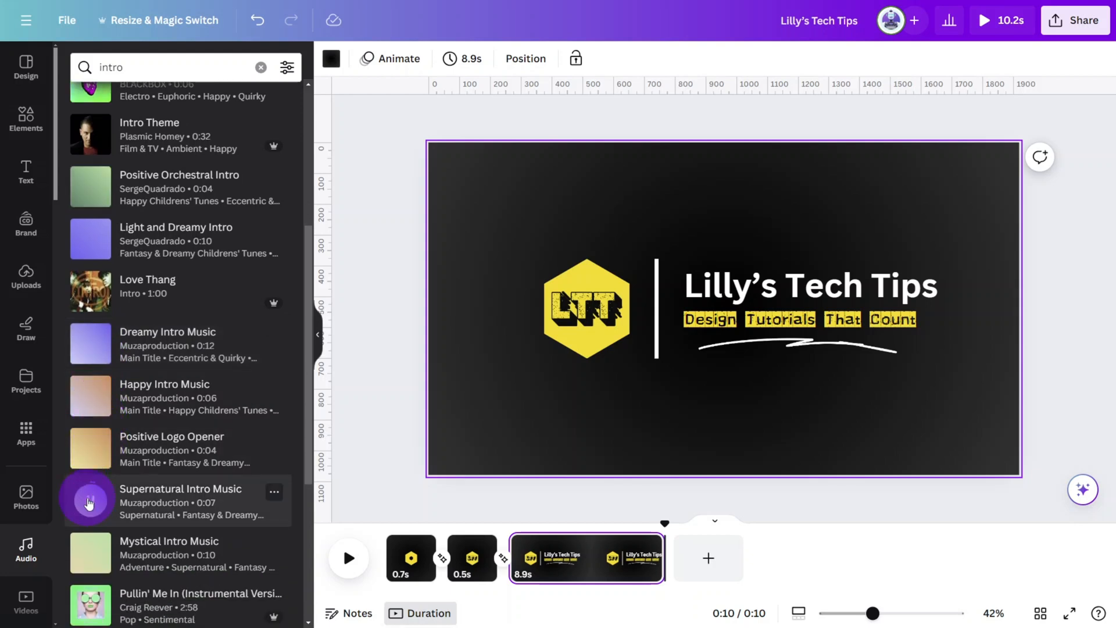
mouse_move(88, 503)
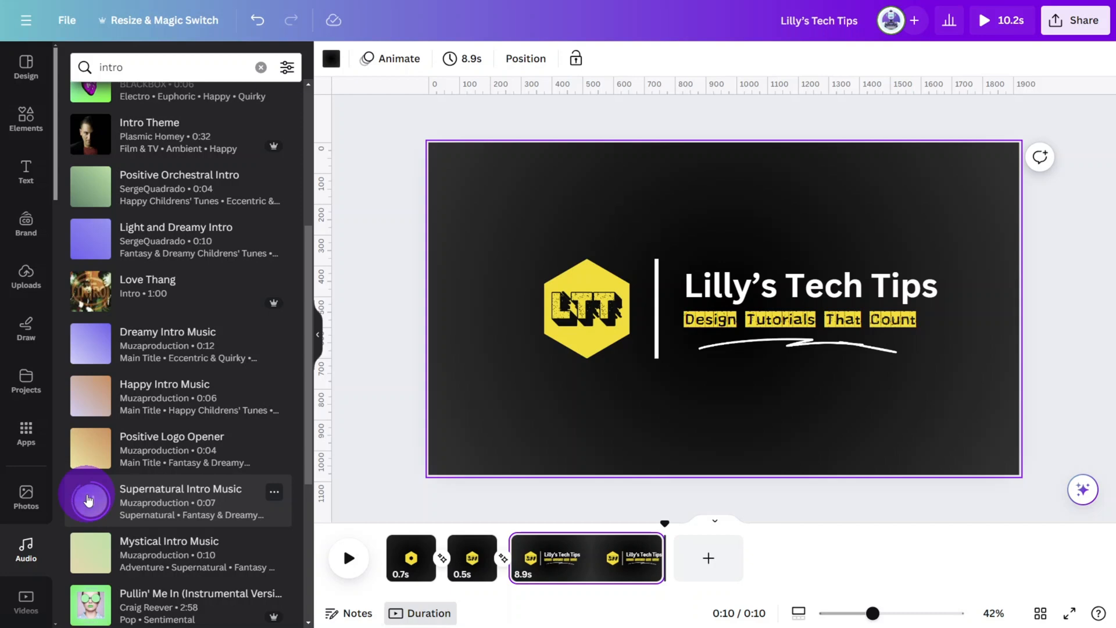
scroll("down", 3)
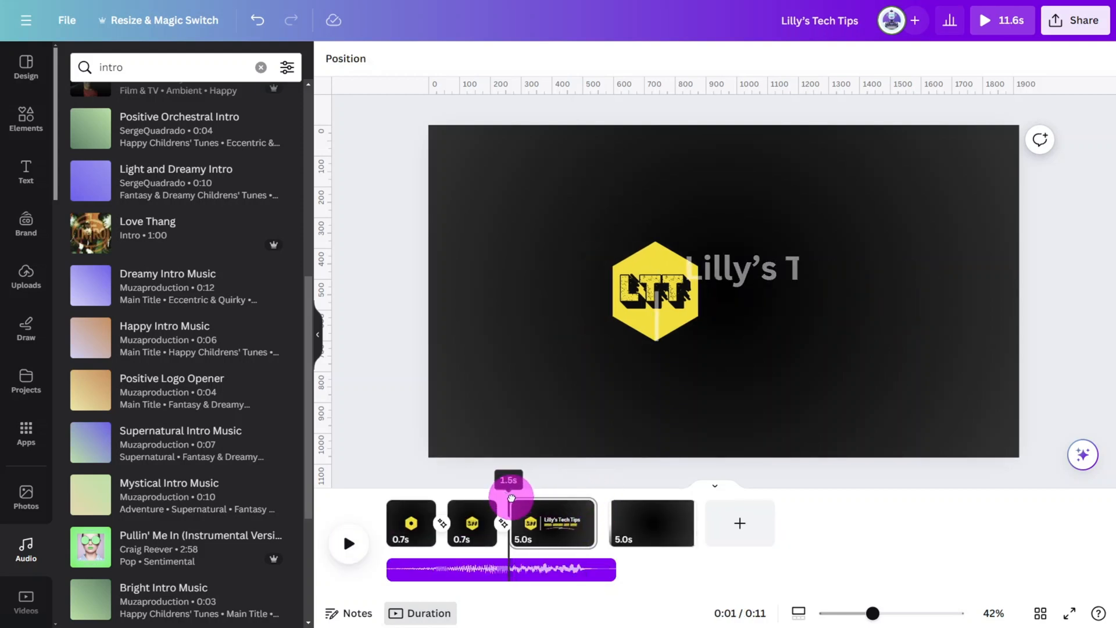
- Scrub through the title page to check the title and tagline animations
left_click_drag(510, 495, 527, 495)
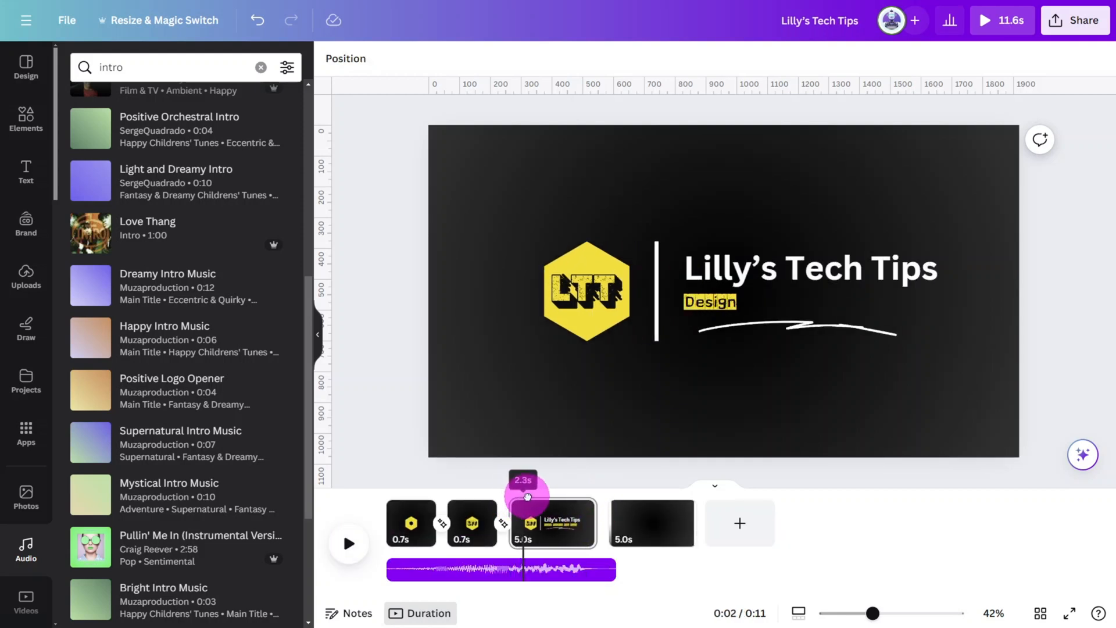
left_click_drag(526, 495, 519, 499)
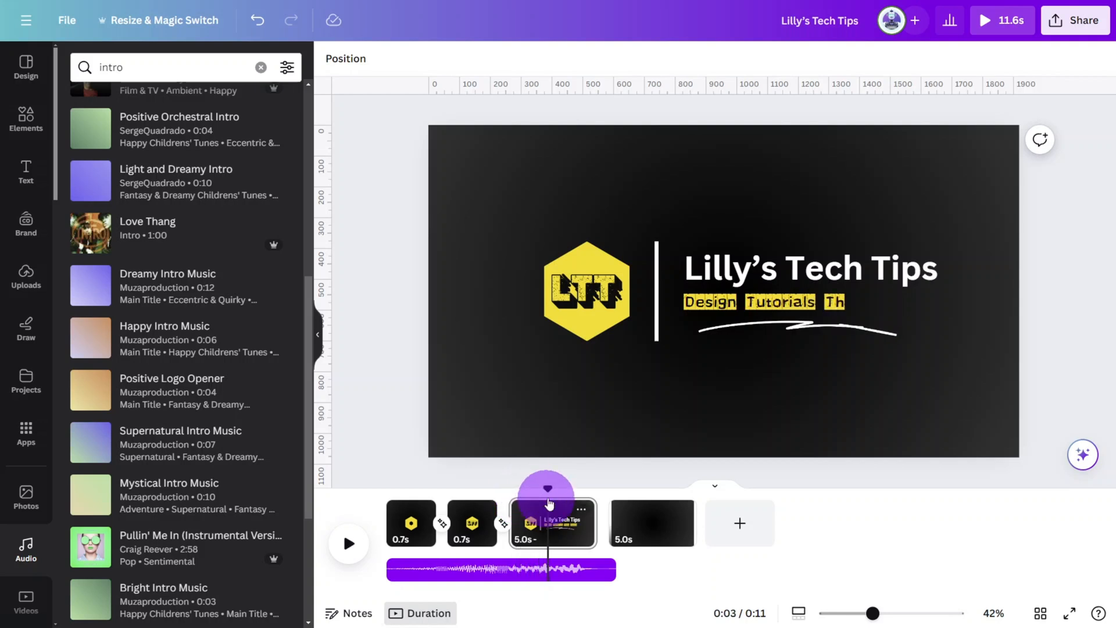
left_click_drag(546, 489, 538, 490)
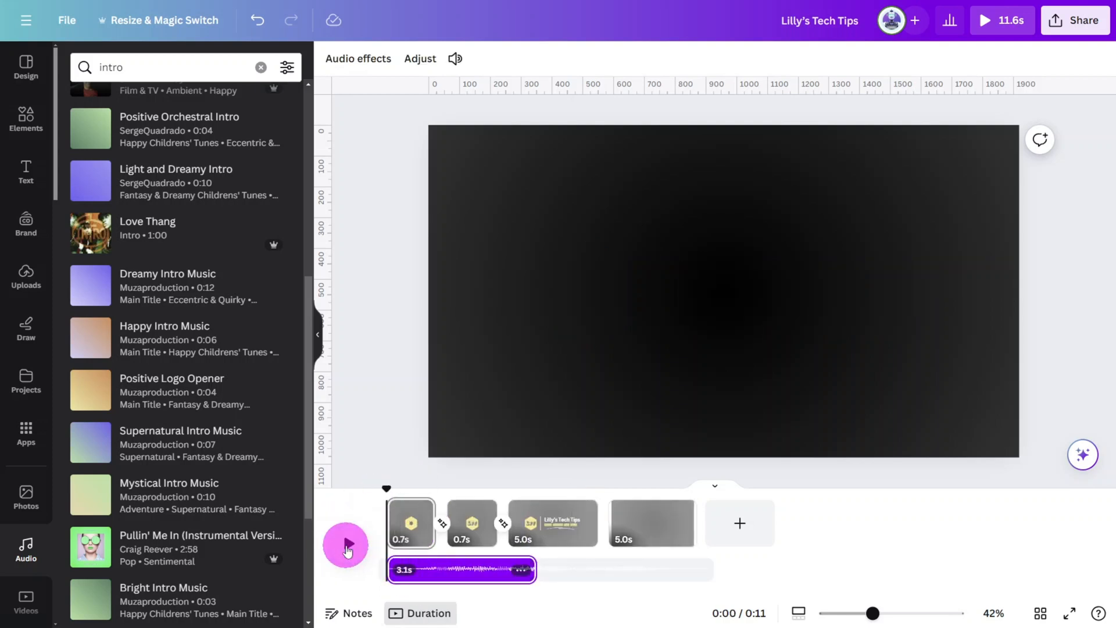
- Play from the start and trim the intro music clip to about 3 seconds
left_click(346, 545)
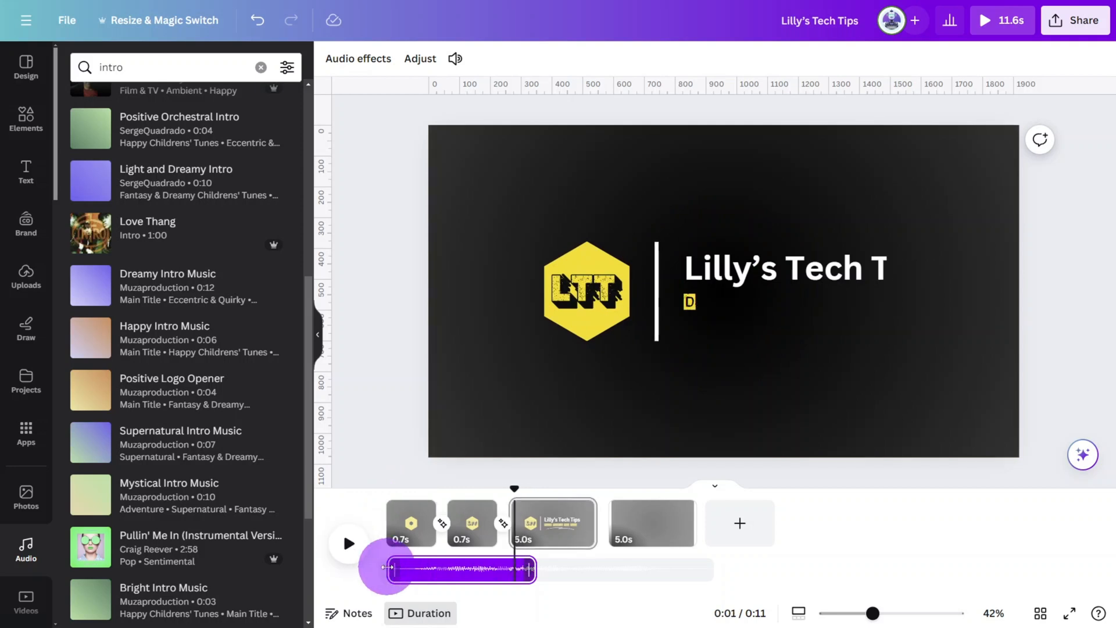
left_click(410, 523)
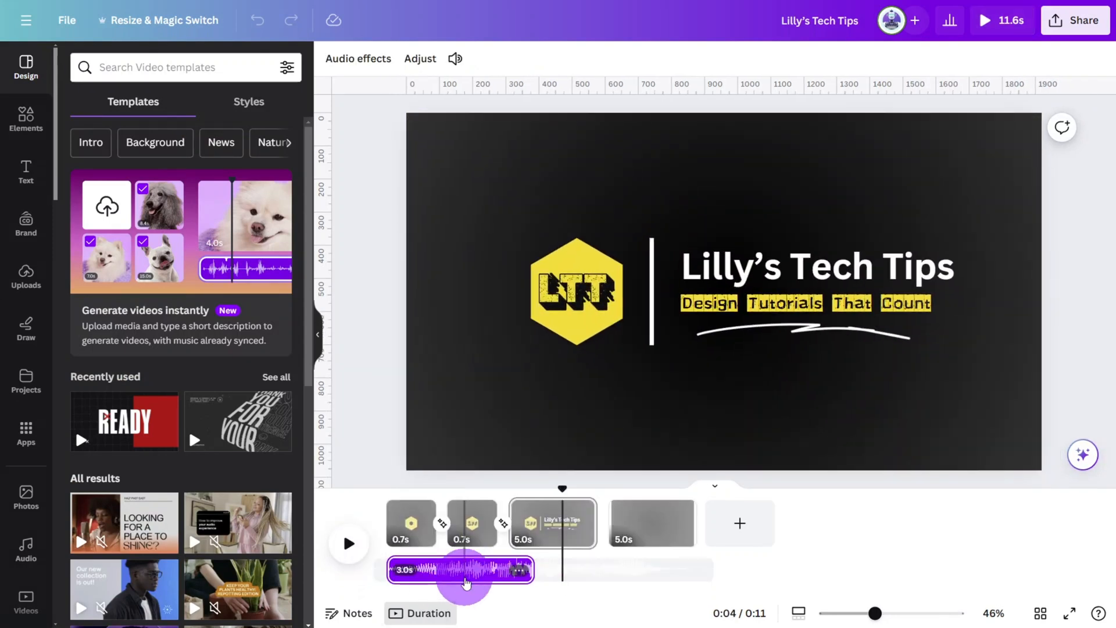
left_click(358, 58)
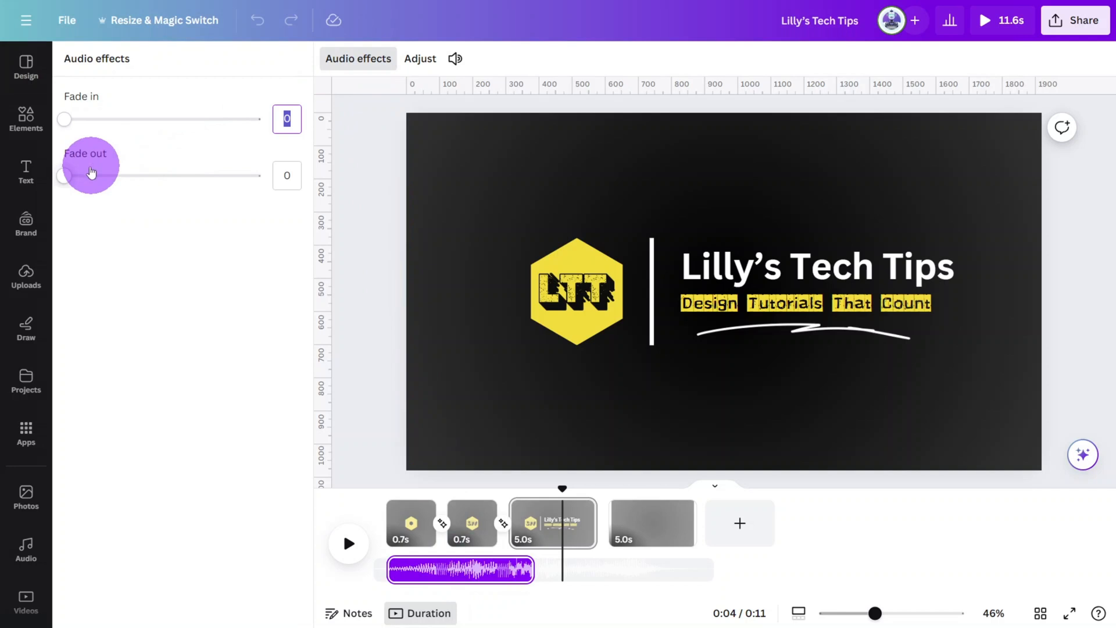
left_click_drag(64, 176, 259, 175)
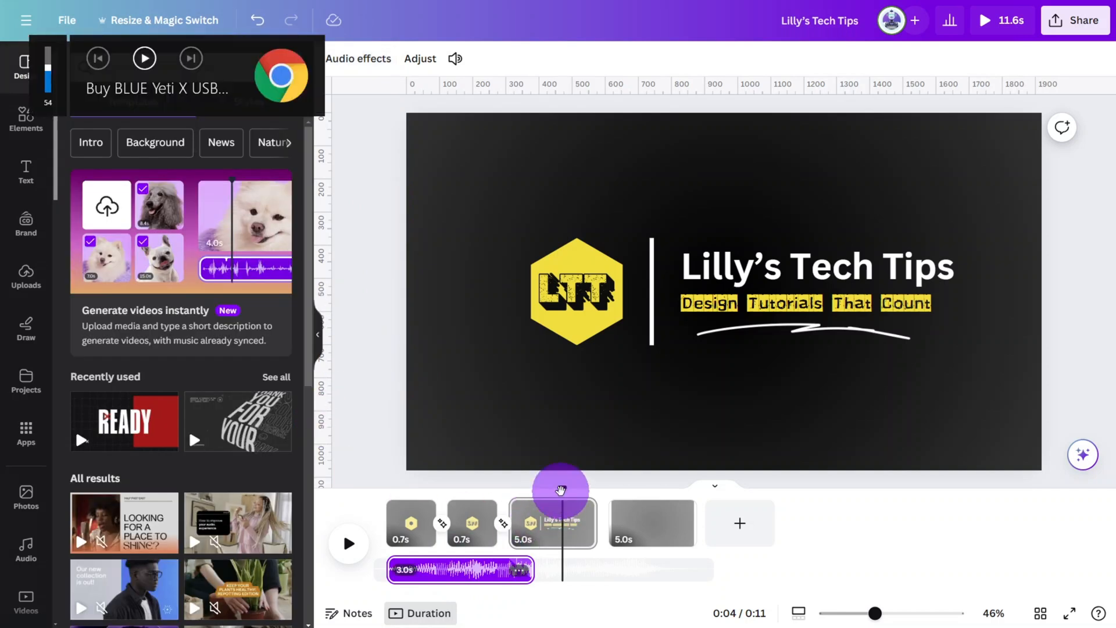
left_click(349, 544)
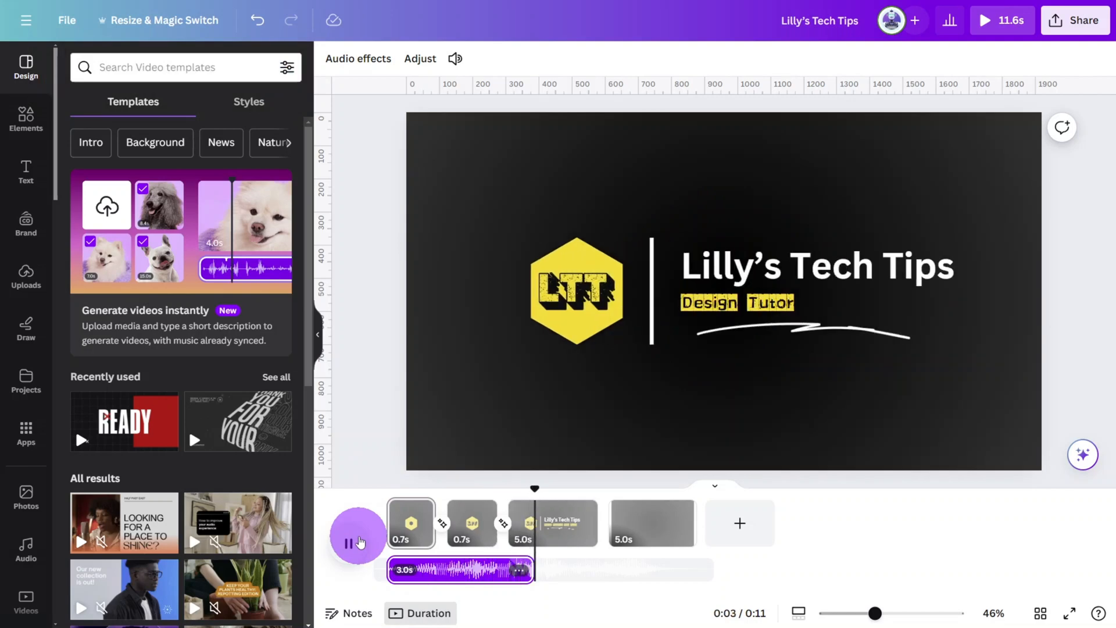
- Add Bright Ethereal Intro Music as a second audio track below the first
left_click(26, 549)
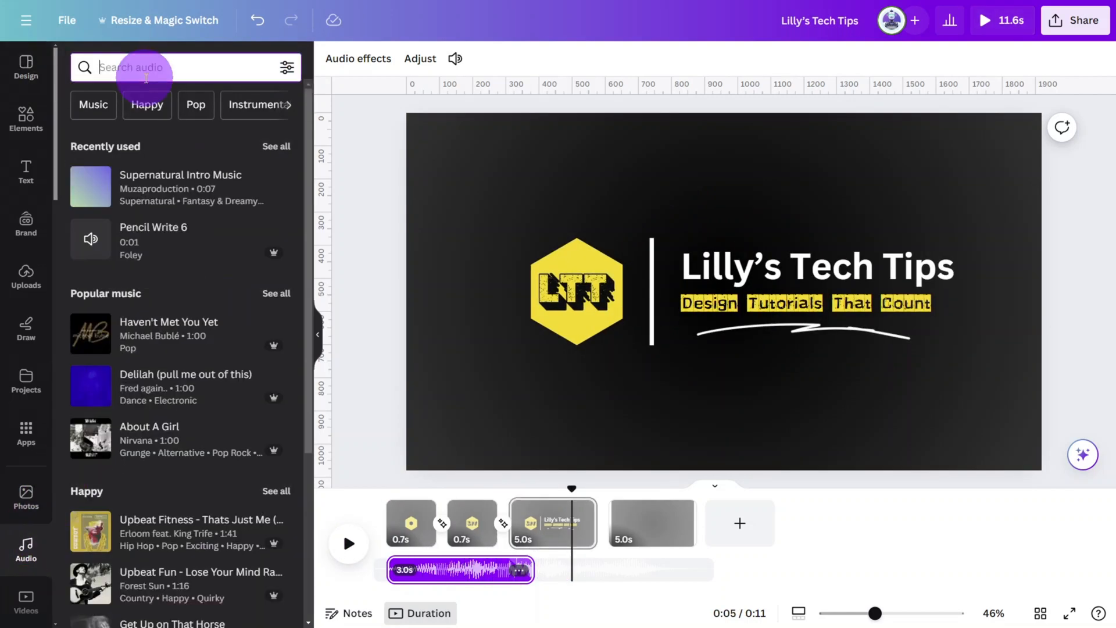
type("intro")
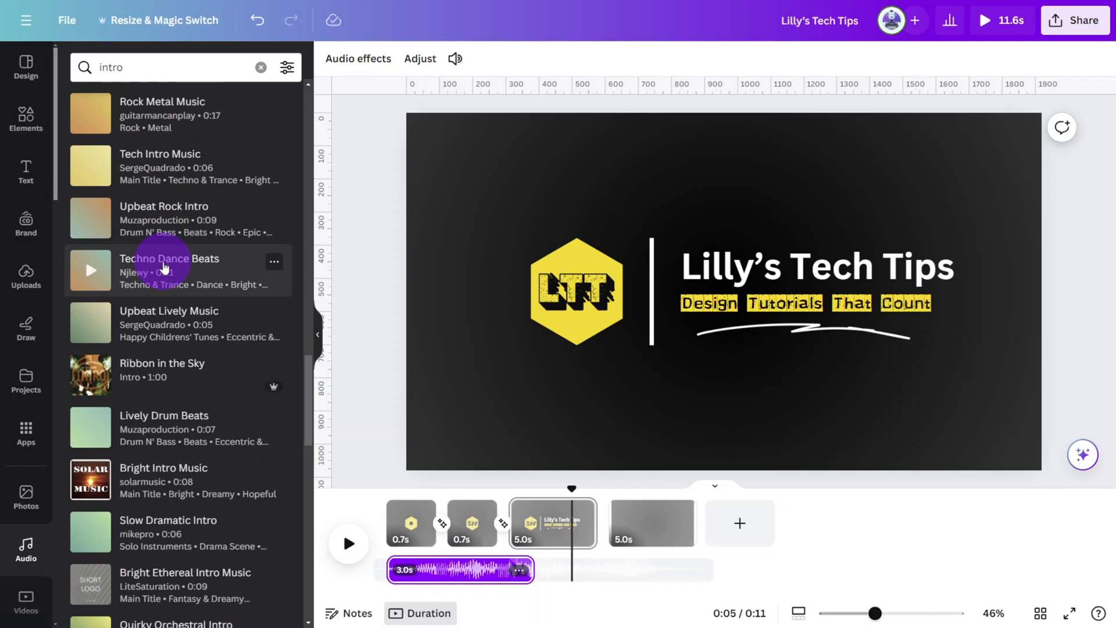
scroll("down", 3)
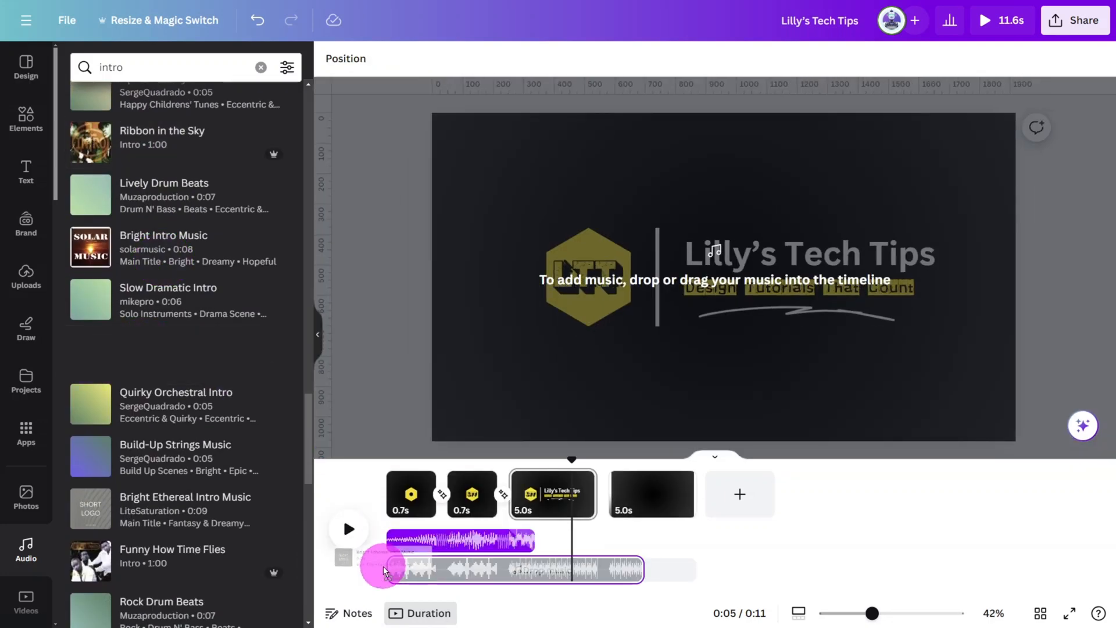
left_click(349, 529)
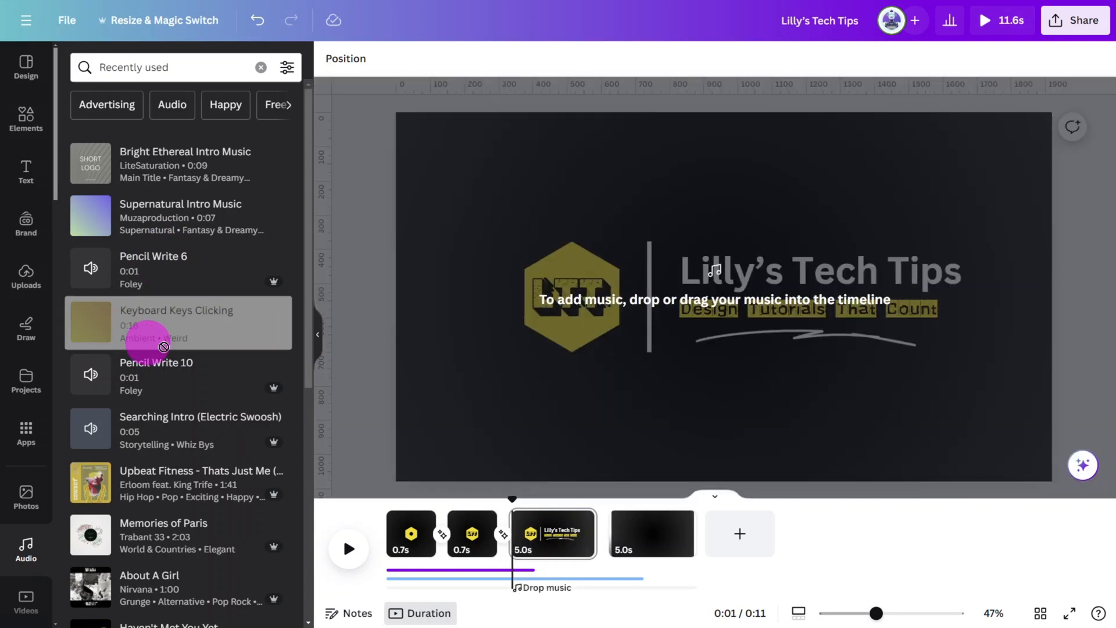
- Place the Keyboard Keys Clicking sound on the title page and trim it to about 2.8 seconds
left_click_drag(164, 346, 512, 570)
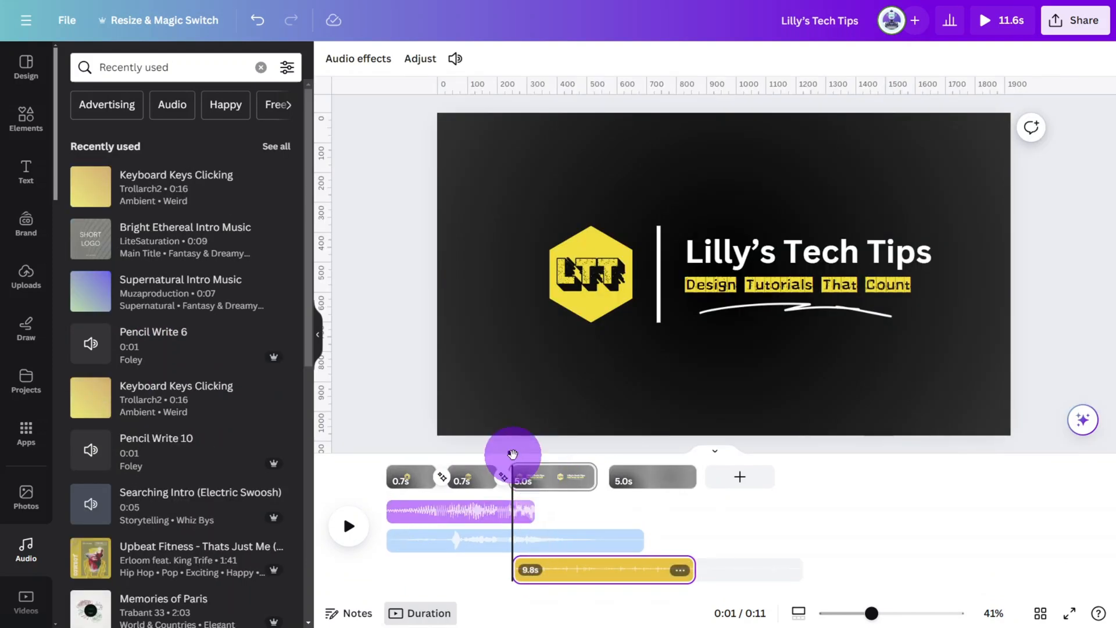
left_click_drag(513, 454, 563, 454)
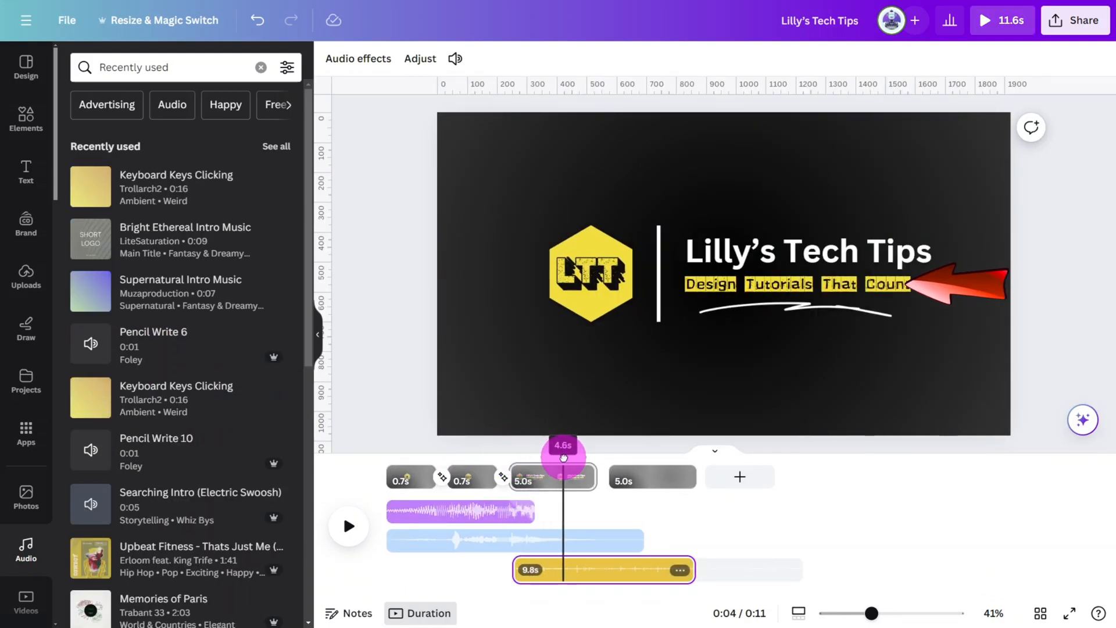
left_click_drag(682, 569, 682, 569)
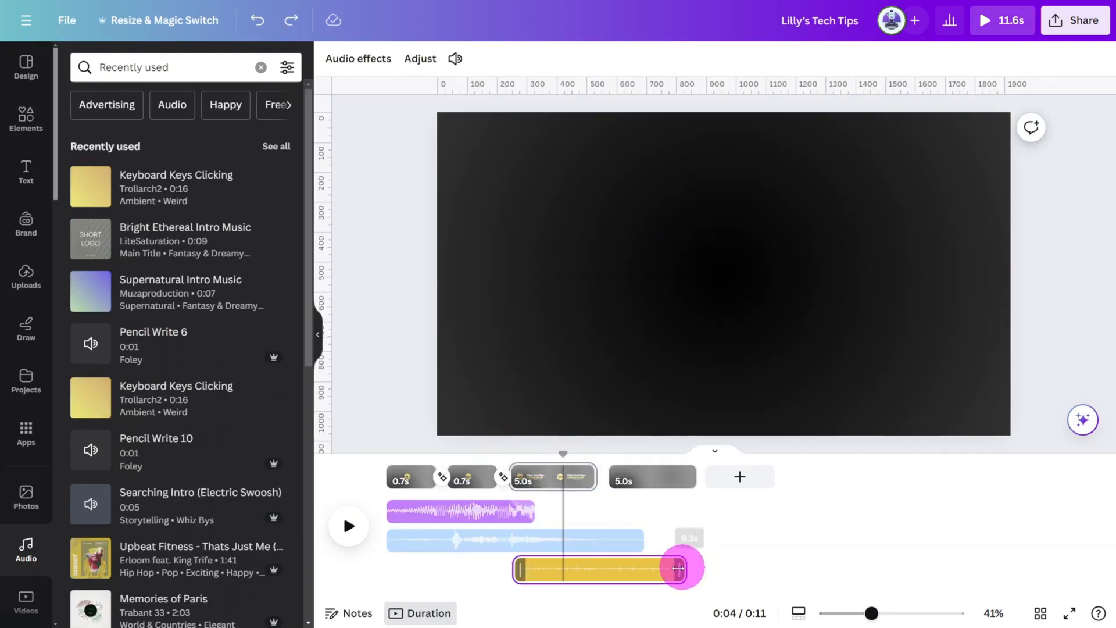
left_click_drag(677, 568, 559, 572)
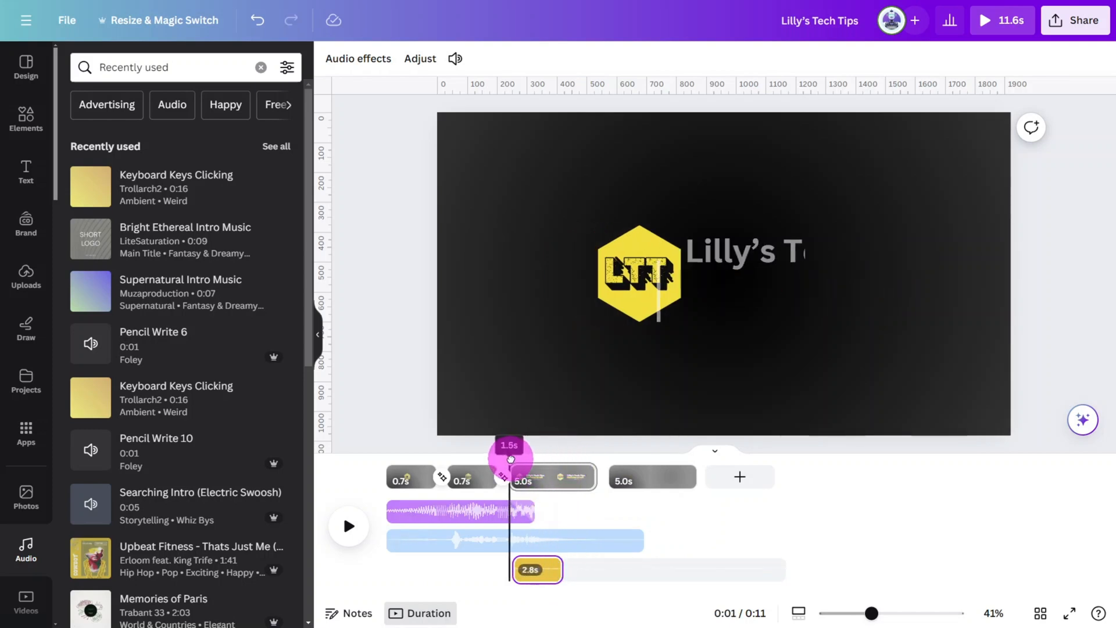
- Boost the typing sound's volume to 200
left_click(349, 527)
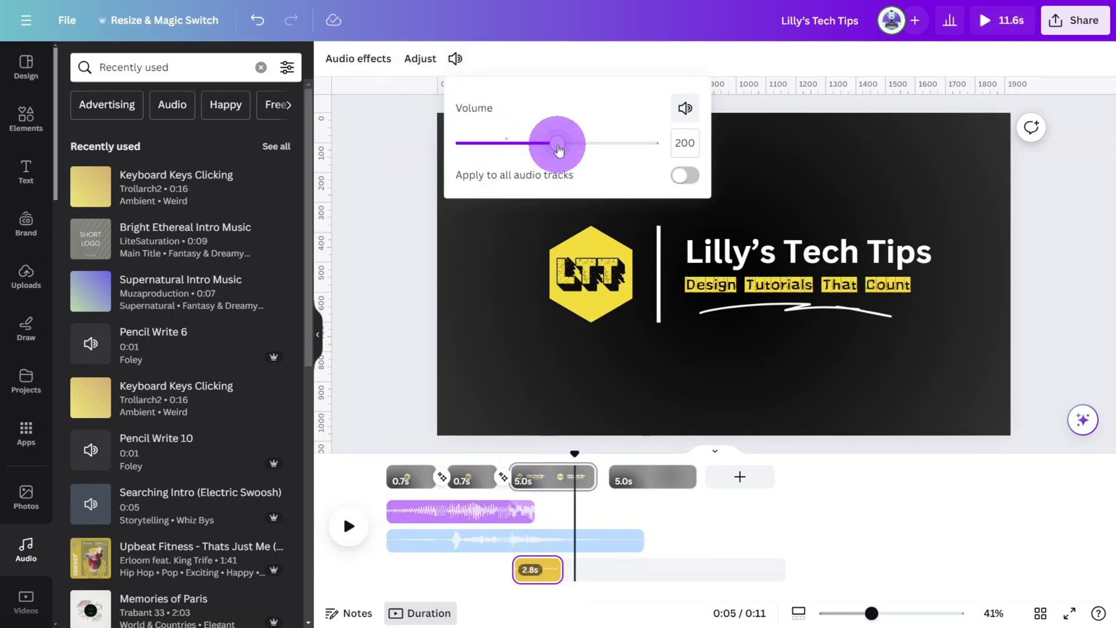
left_click(575, 453)
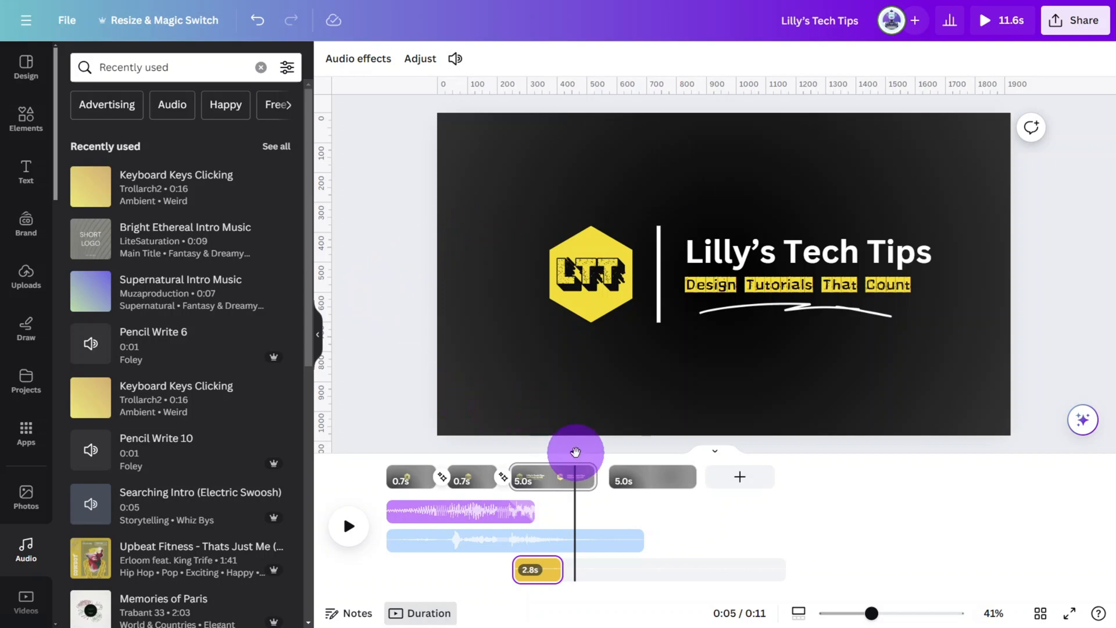
- Shift the scribbled underline's timing to the later part of the title page
left_click_drag(576, 452, 527, 456)
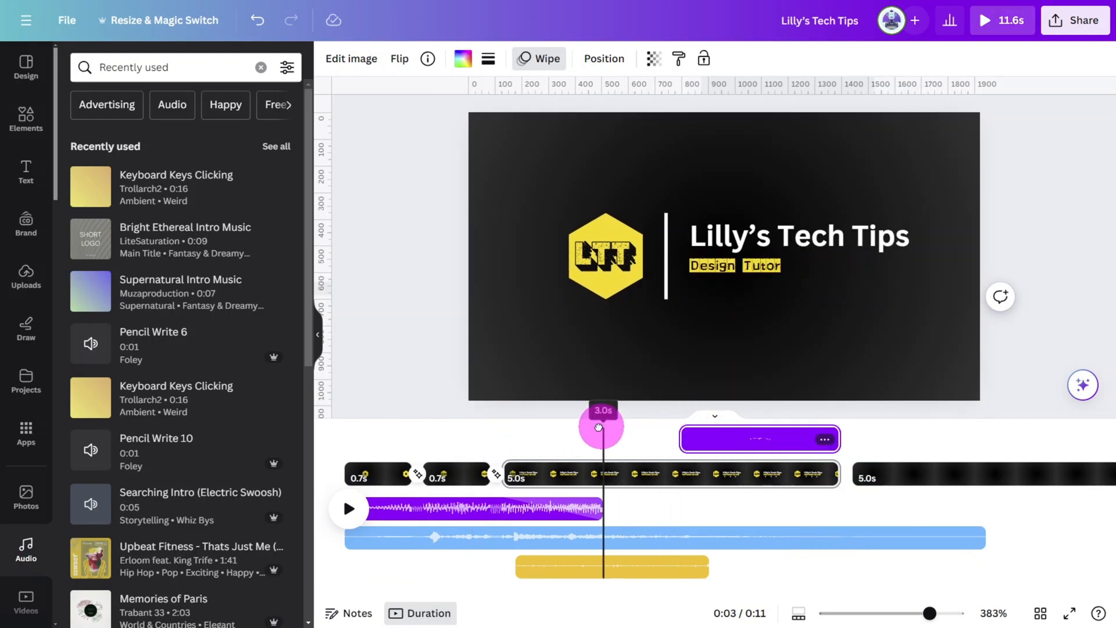
left_click(349, 509)
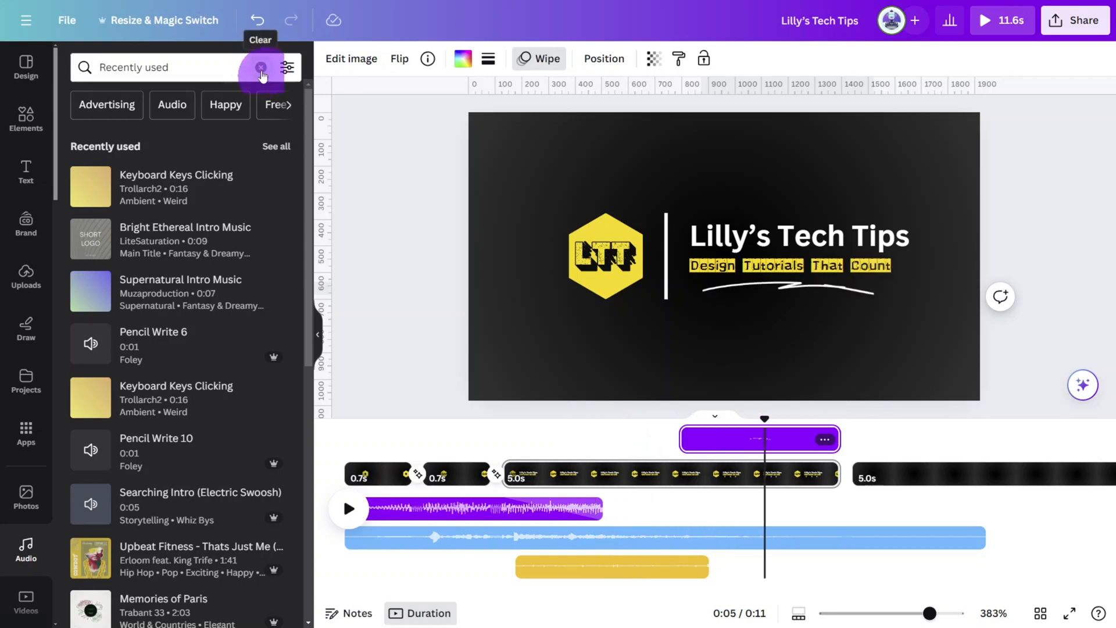
- Place the 0.4-second Pencil Write 6 sound where the underline starts drawing
type("Pencil Write 6")
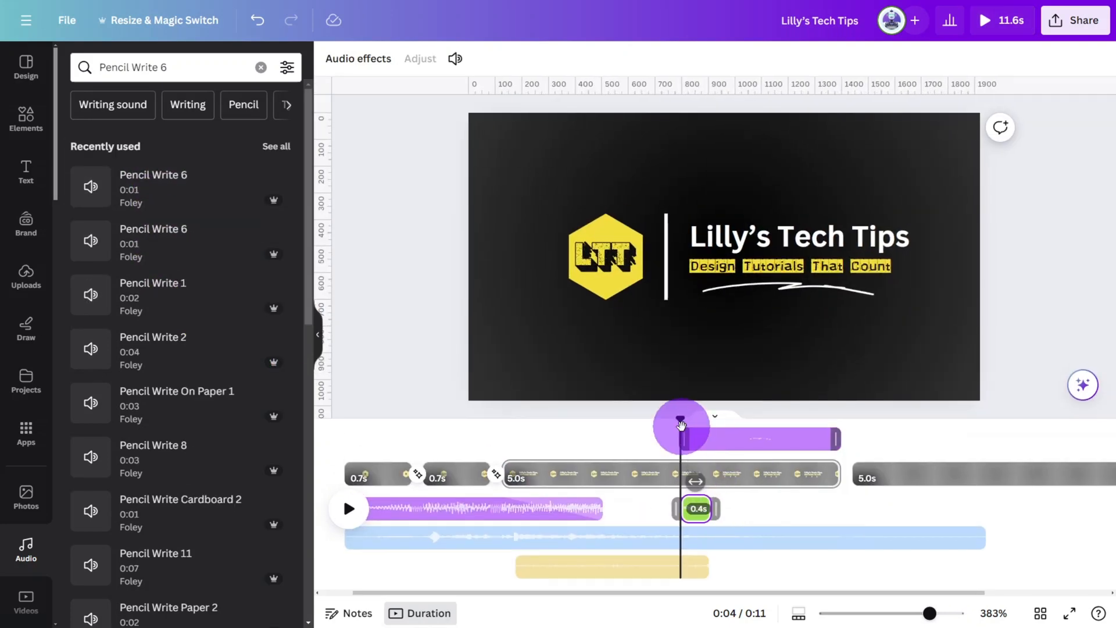
left_click(349, 509)
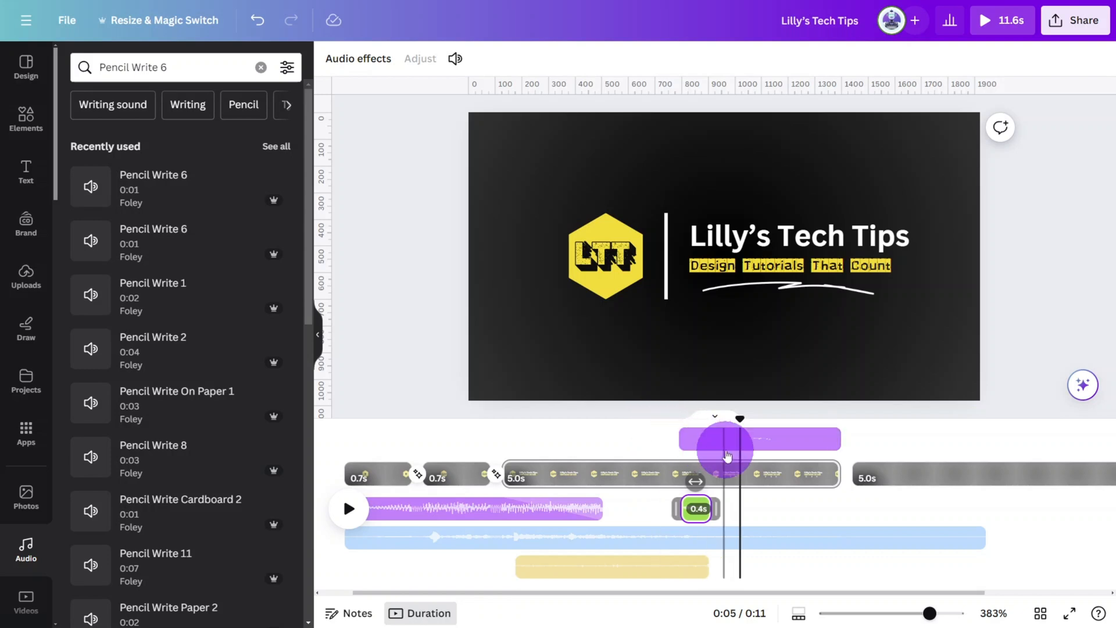
left_click_drag(726, 449, 861, 477)
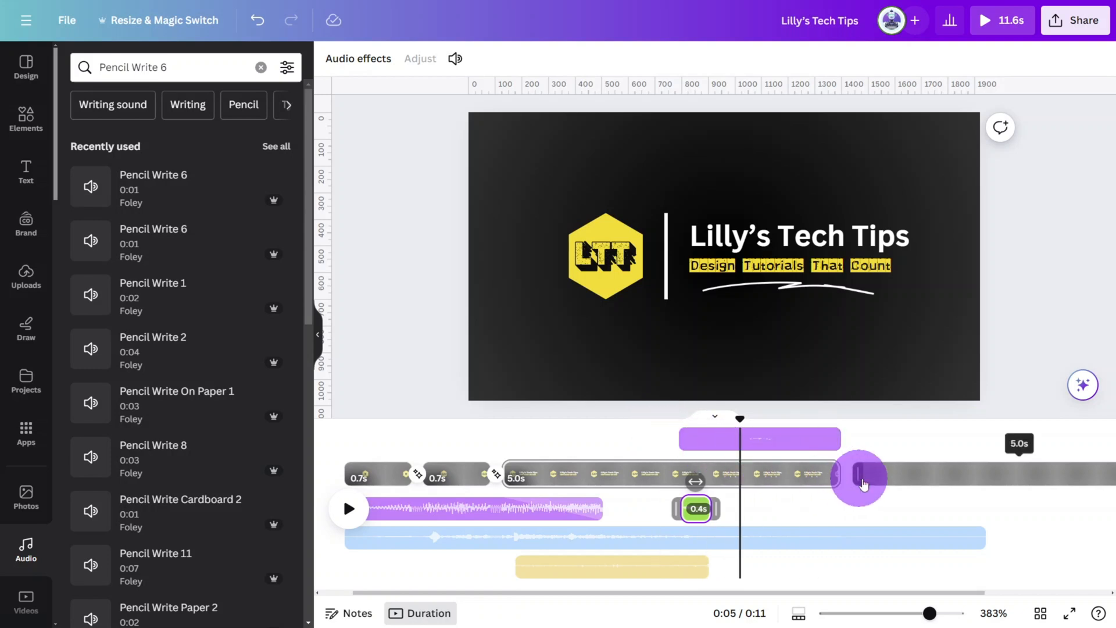
left_click_drag(859, 477, 895, 478)
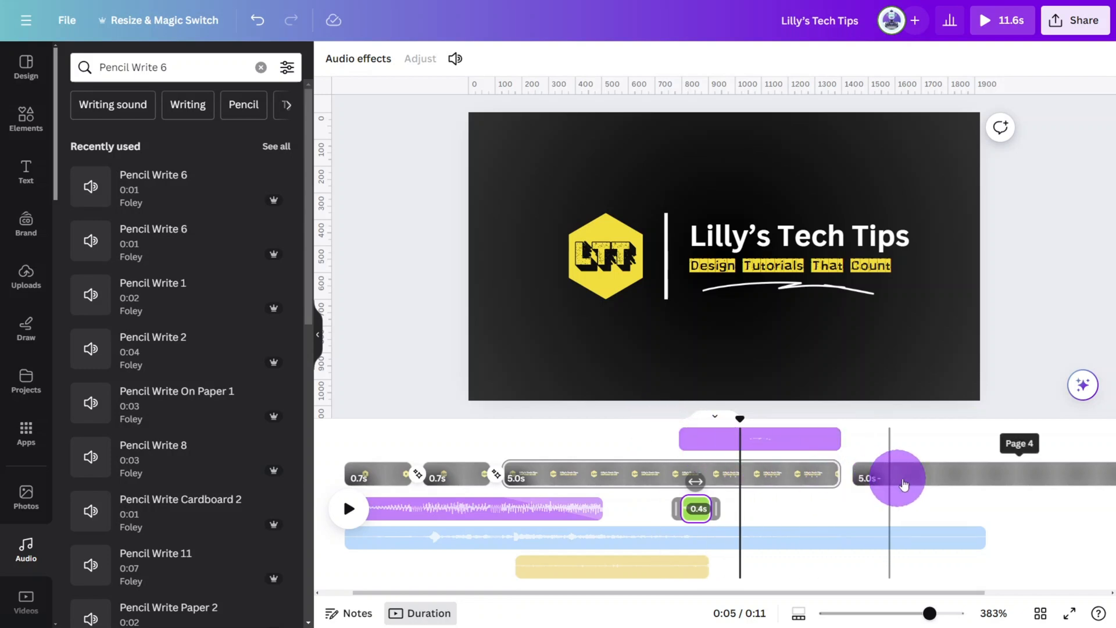